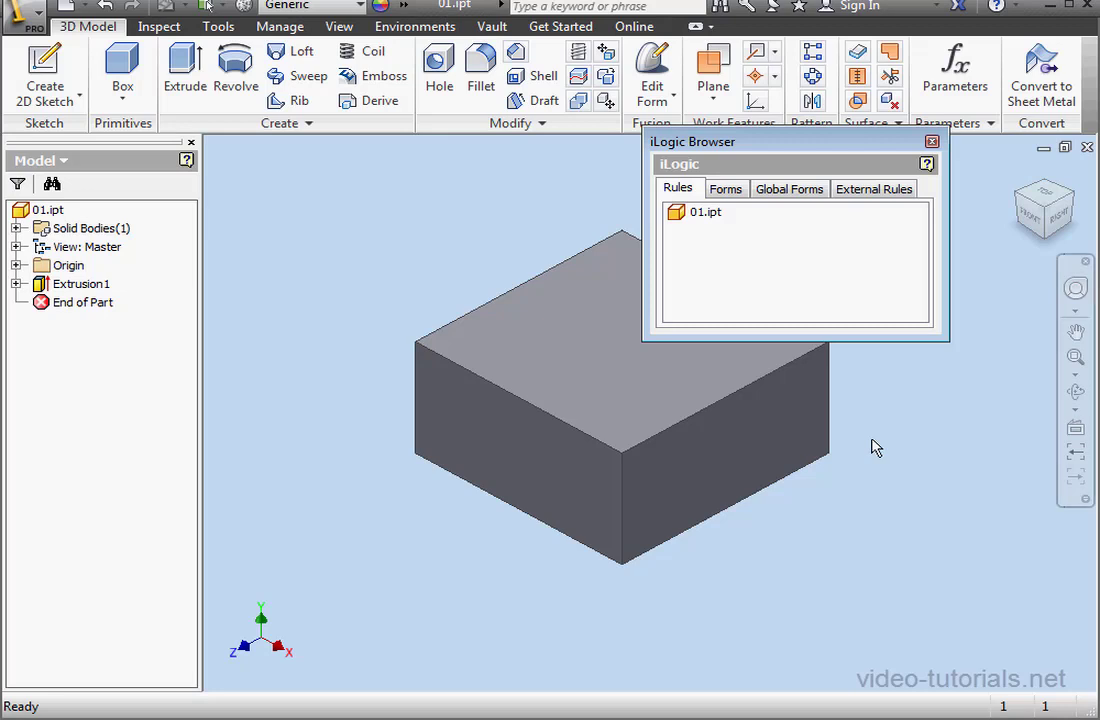
pyautogui.moveTo(872, 442)
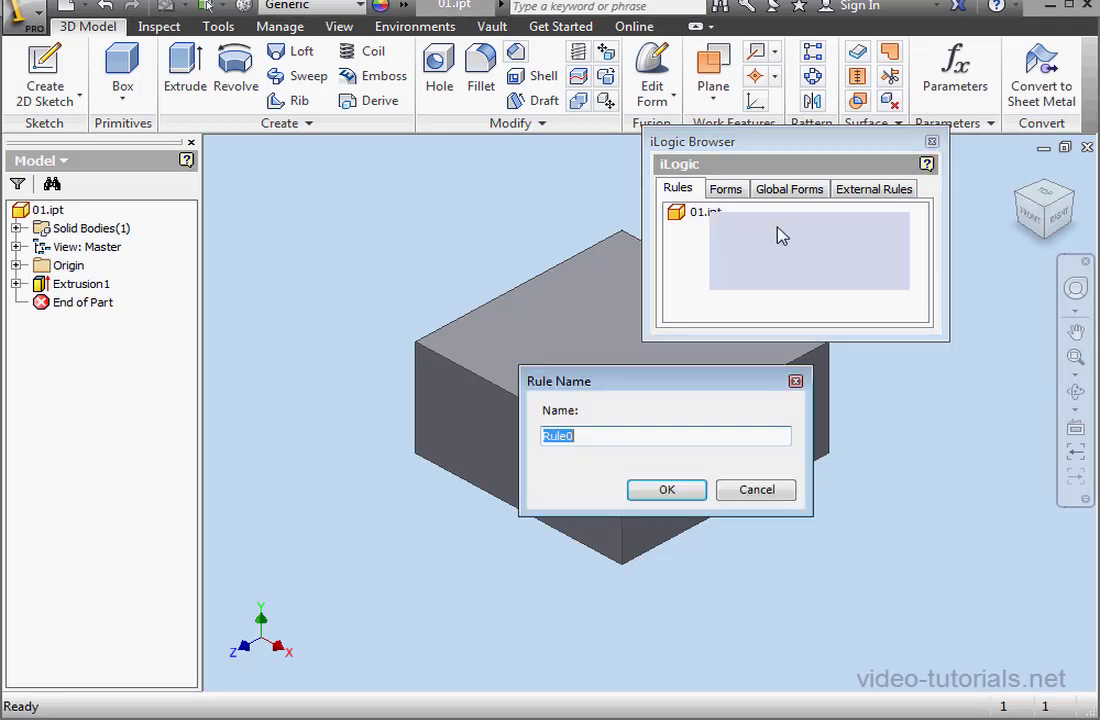
# - Create two empty iLogic rules, Rule0 and Rule1, under the box part
pyautogui.click(666, 488)
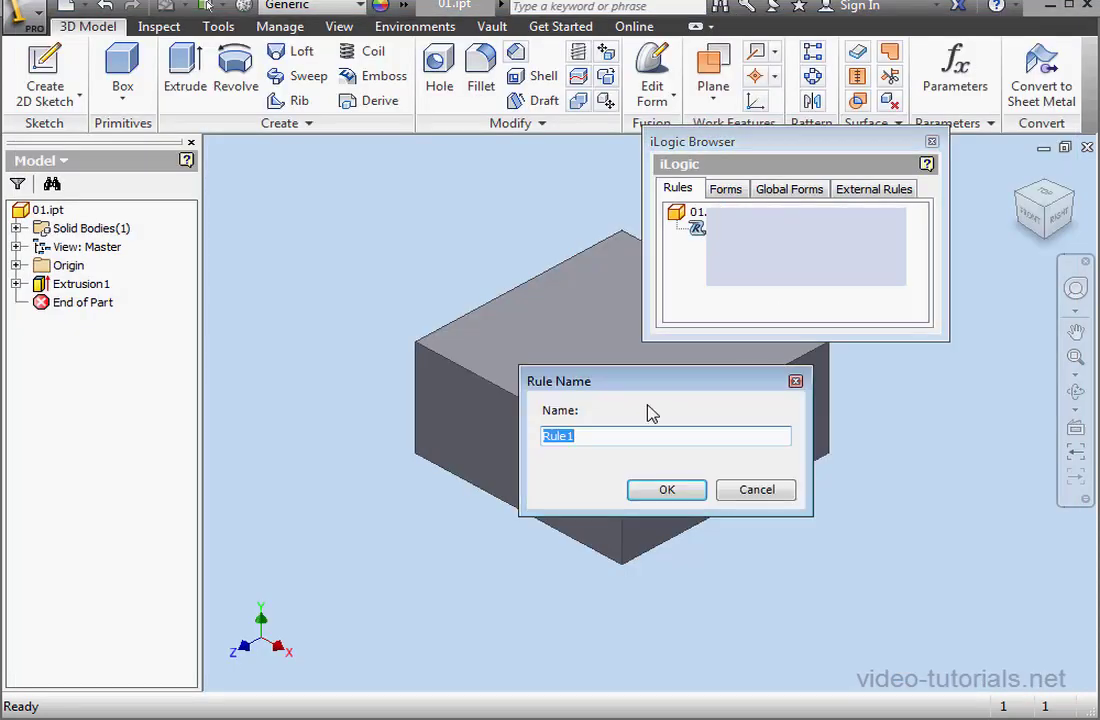
pyautogui.click(668, 488)
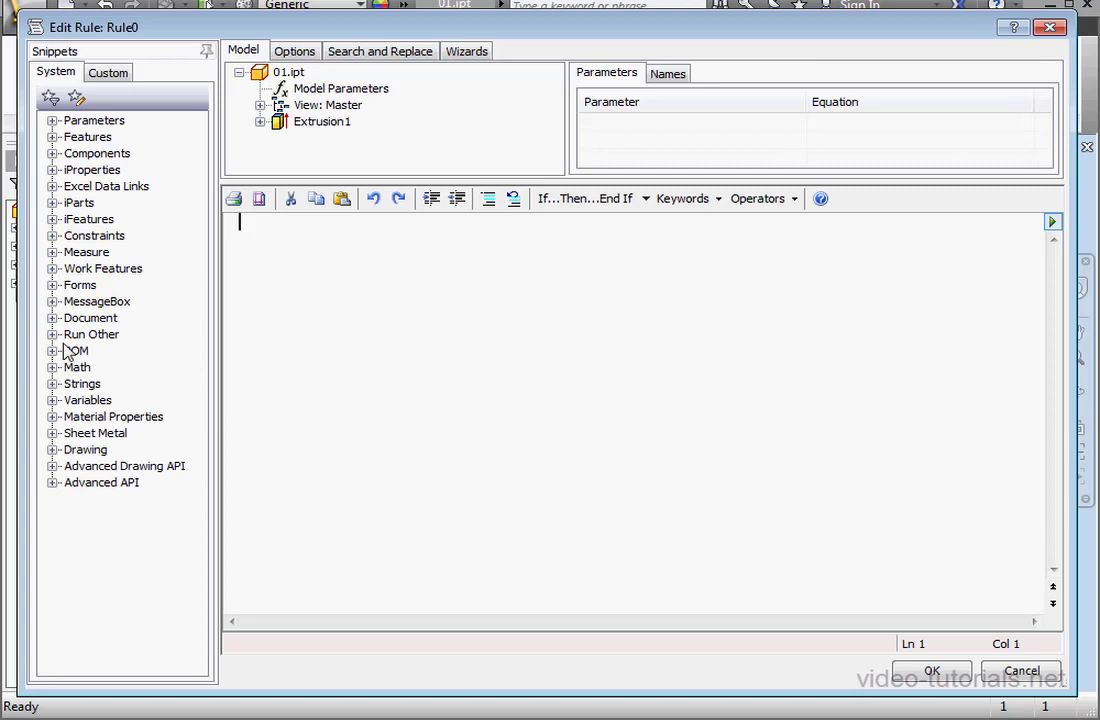
# - Insert a RunRule-with-map snippet in Rule0 and point it at Rule1 with an Arg1 argument
pyautogui.click(52, 334)
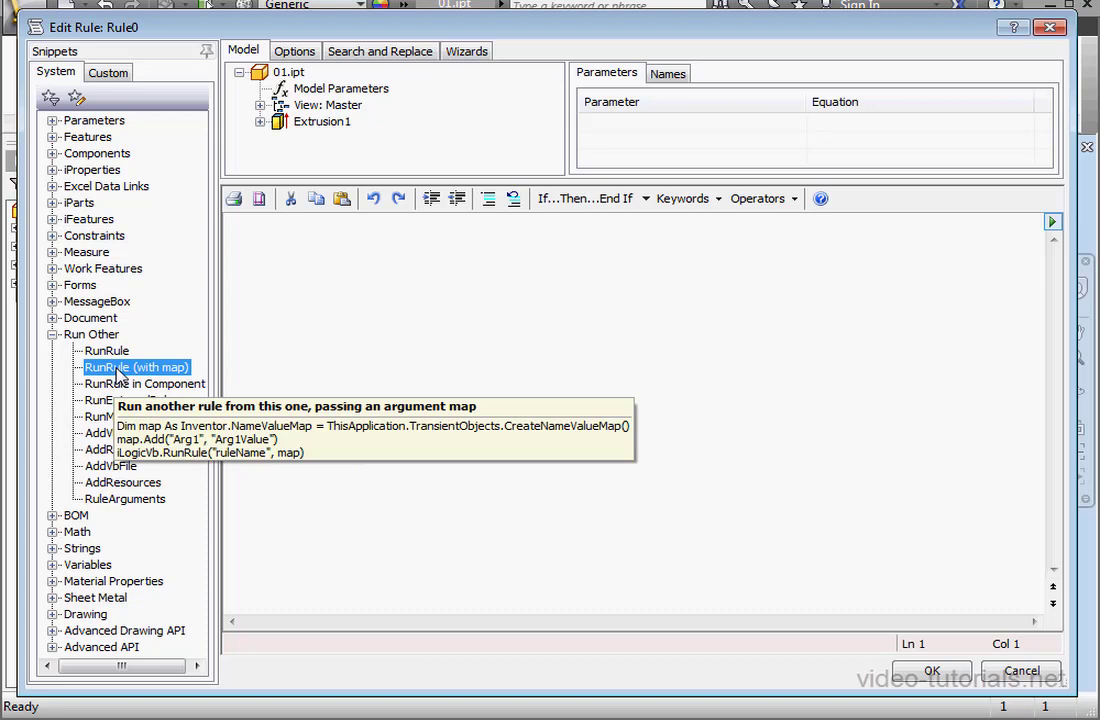
pyautogui.doubleClick(136, 368)
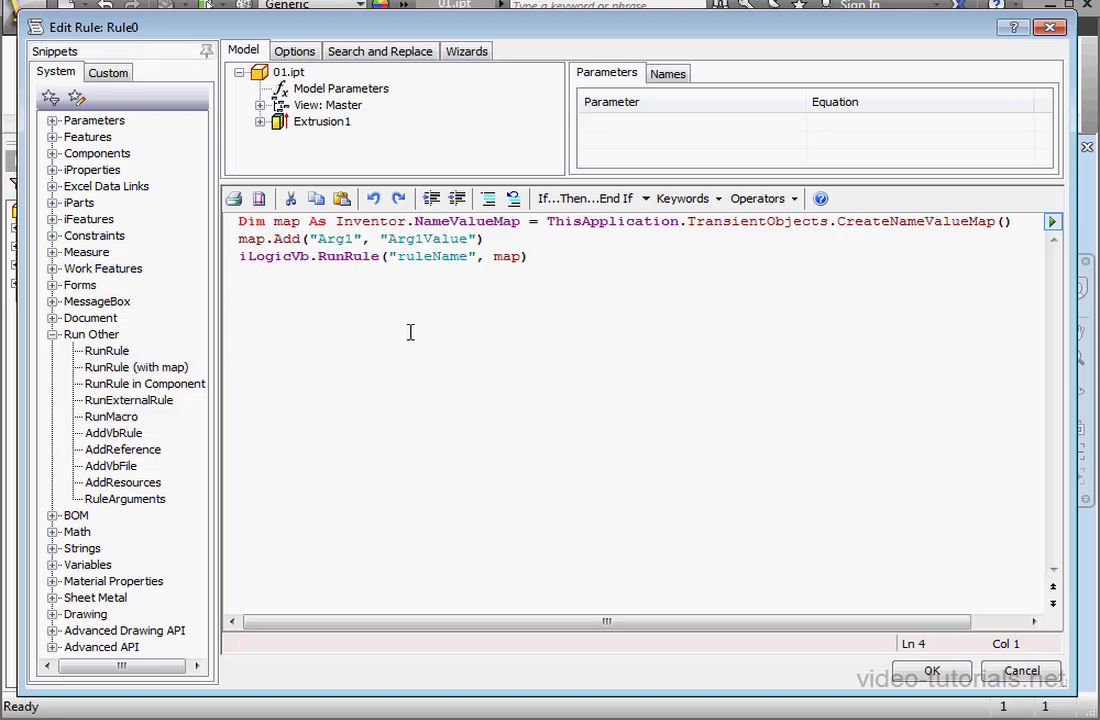
pyautogui.doubleClick(336, 240)
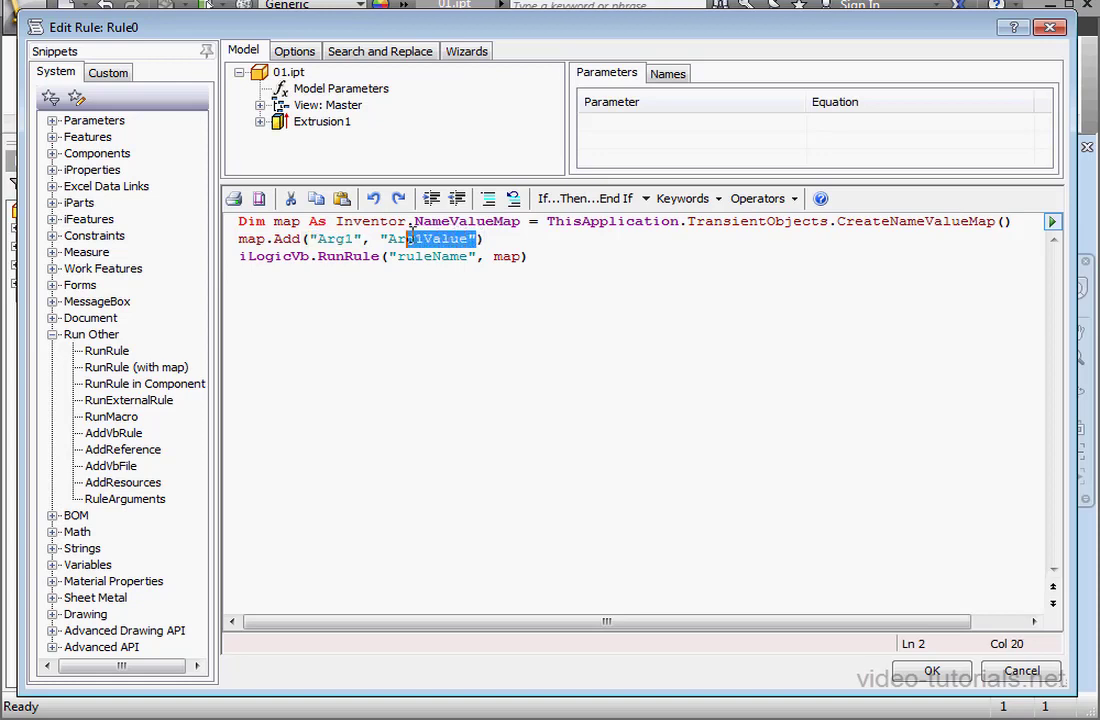
pyautogui.doubleClick(428, 240)
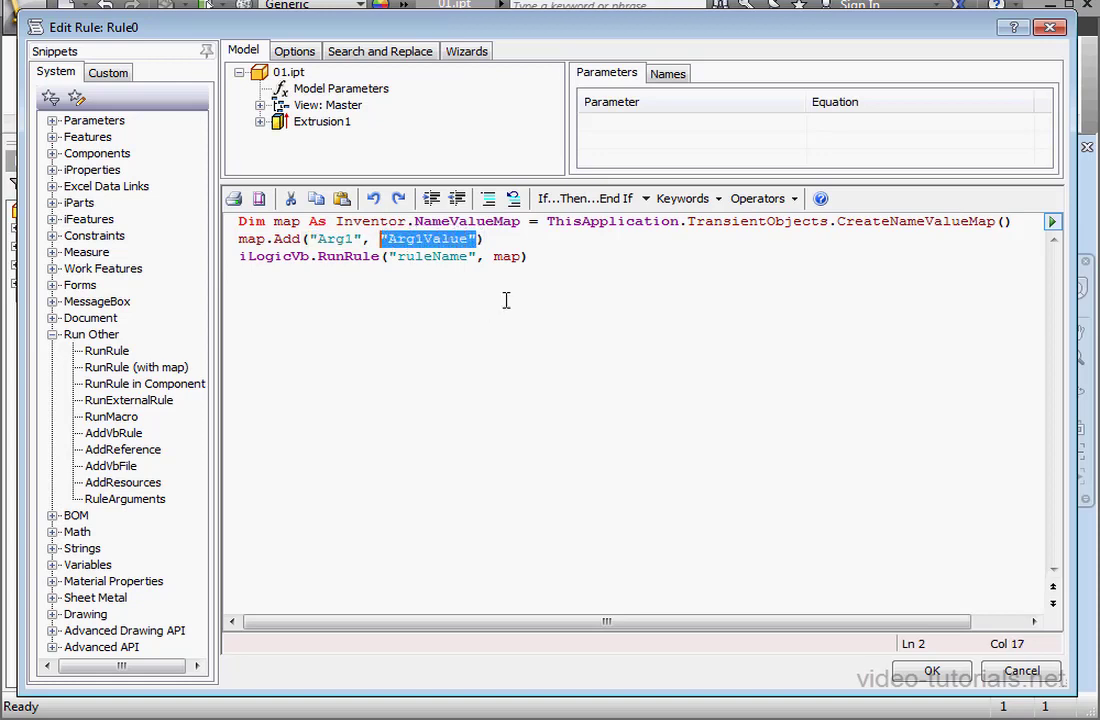
pyautogui.doubleClick(432, 256)
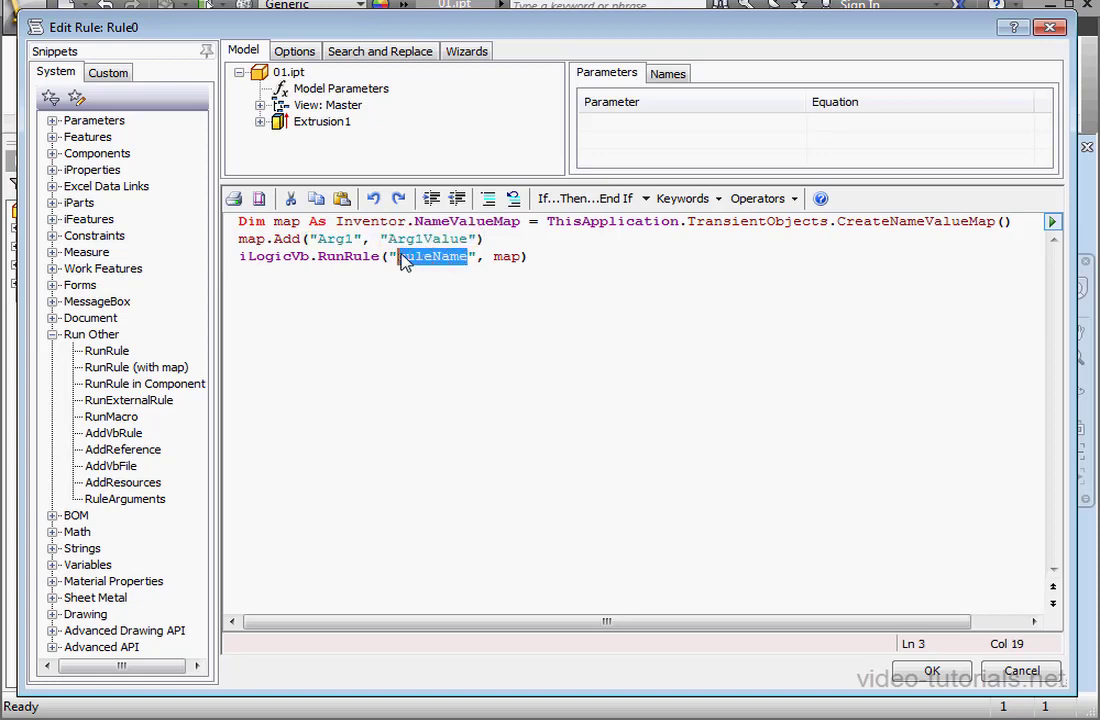
pyautogui.write('Rule1')
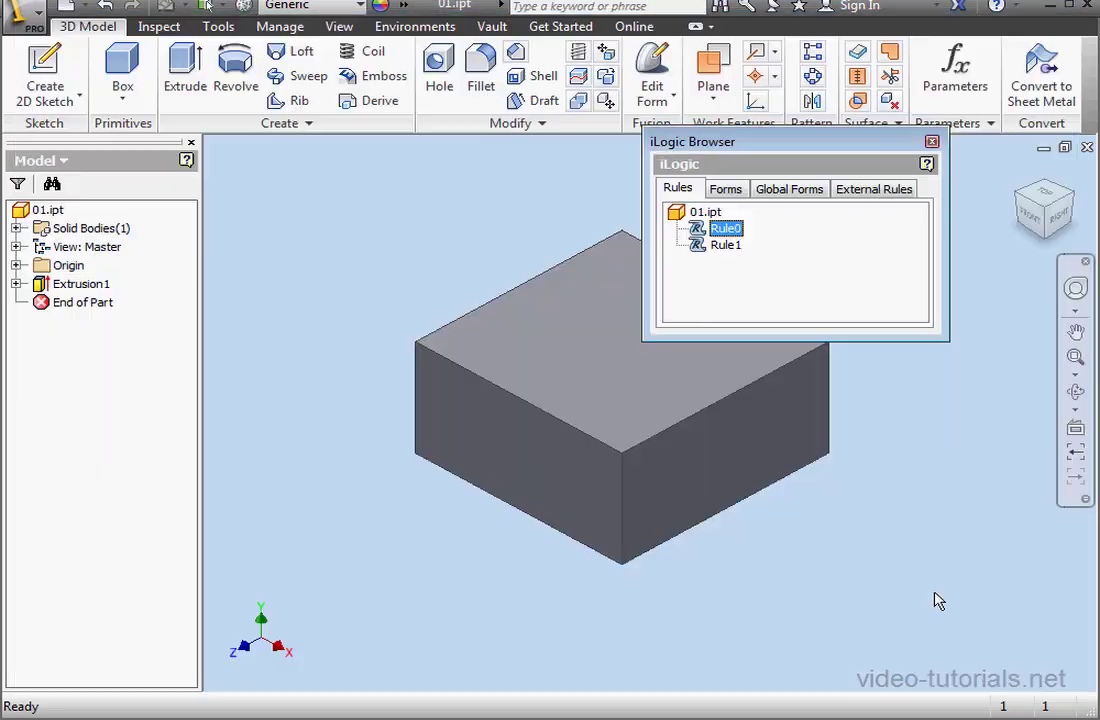
# - In Rule1, read the Arg1 rule argument into a variable A
pyautogui.click(724, 244)
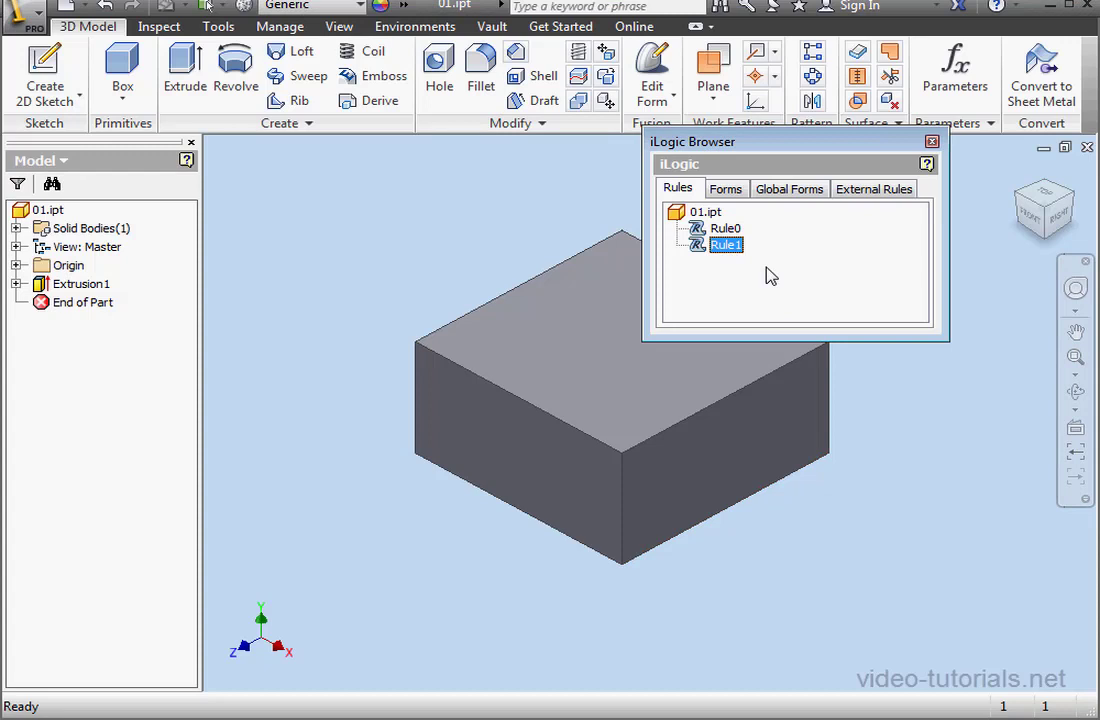
pyautogui.doubleClick(724, 244)
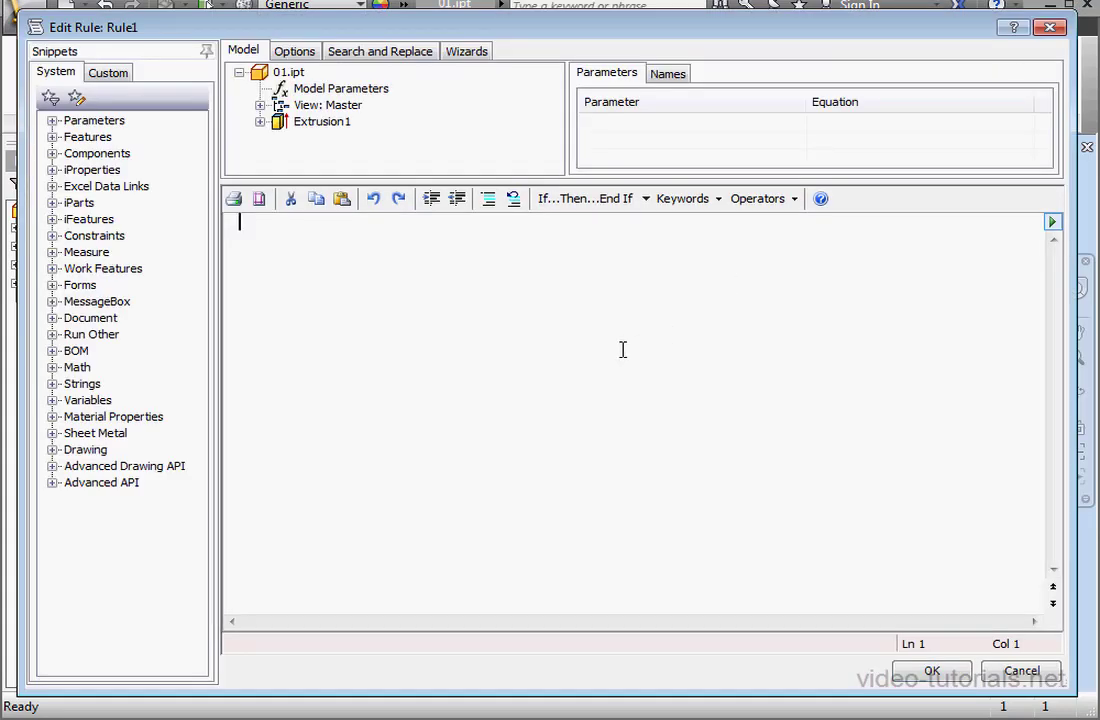
pyautogui.write('A =')
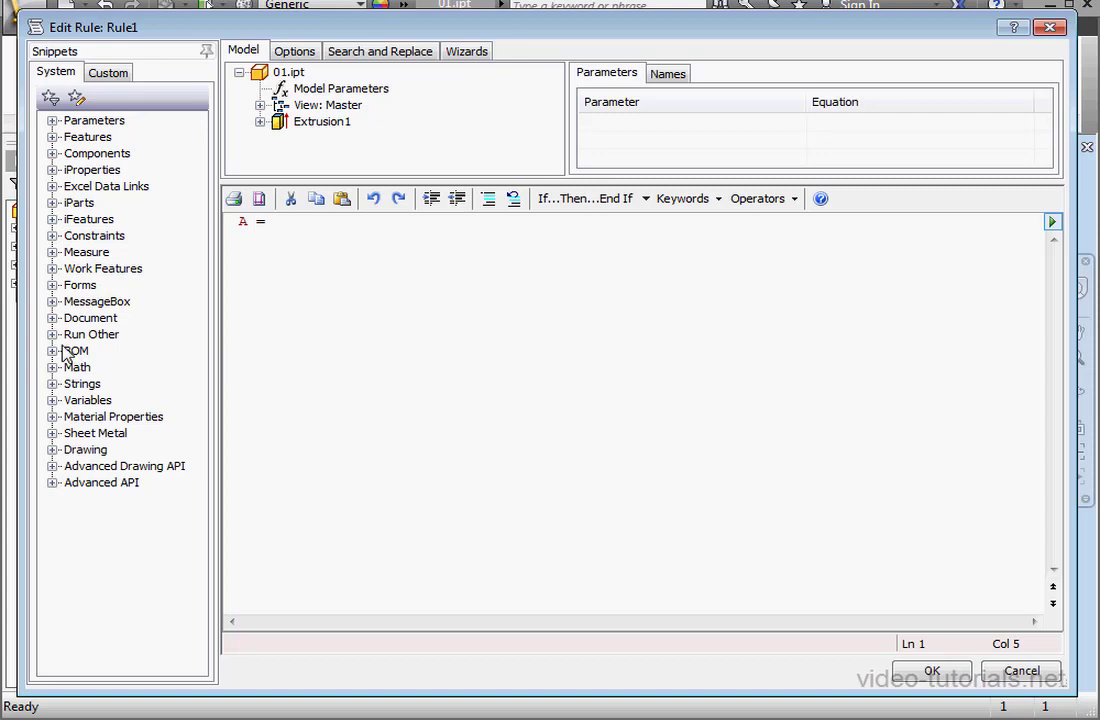
pyautogui.click(52, 334)
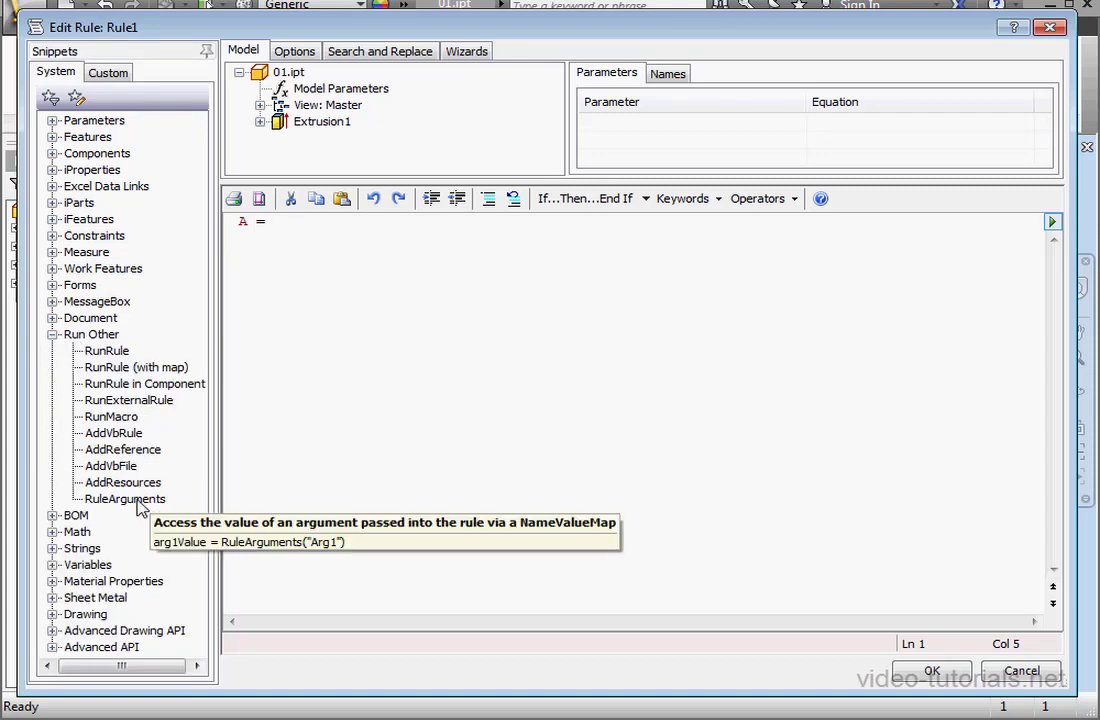
pyautogui.doubleClick(124, 500)
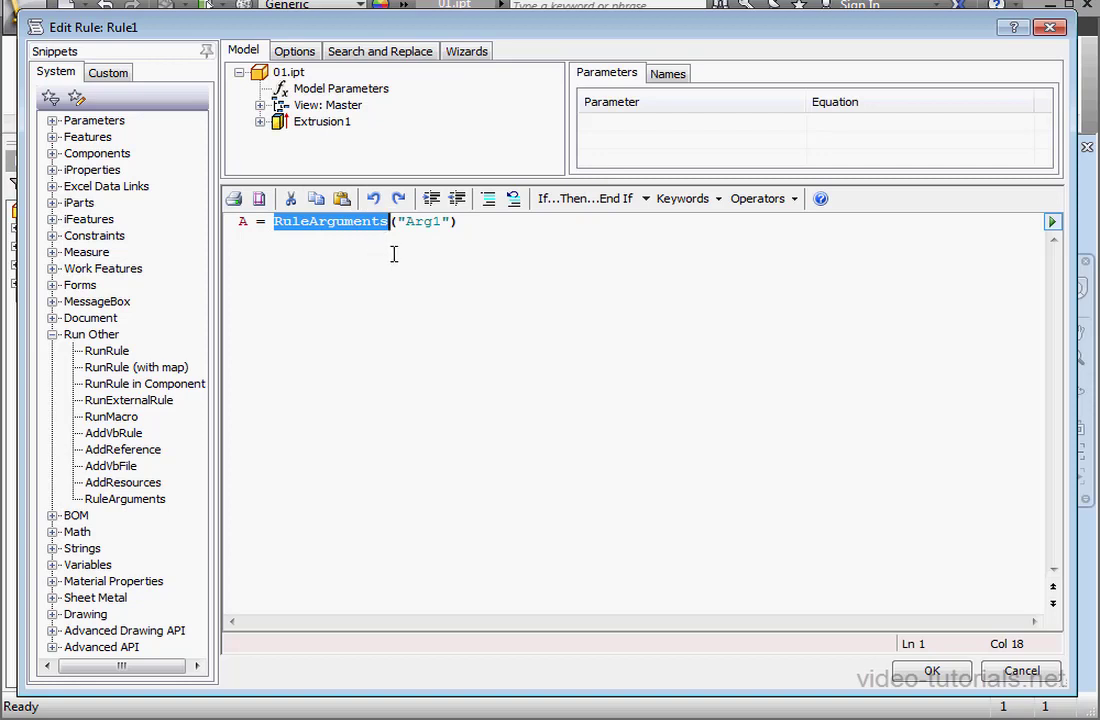
pyautogui.moveTo(376, 260)
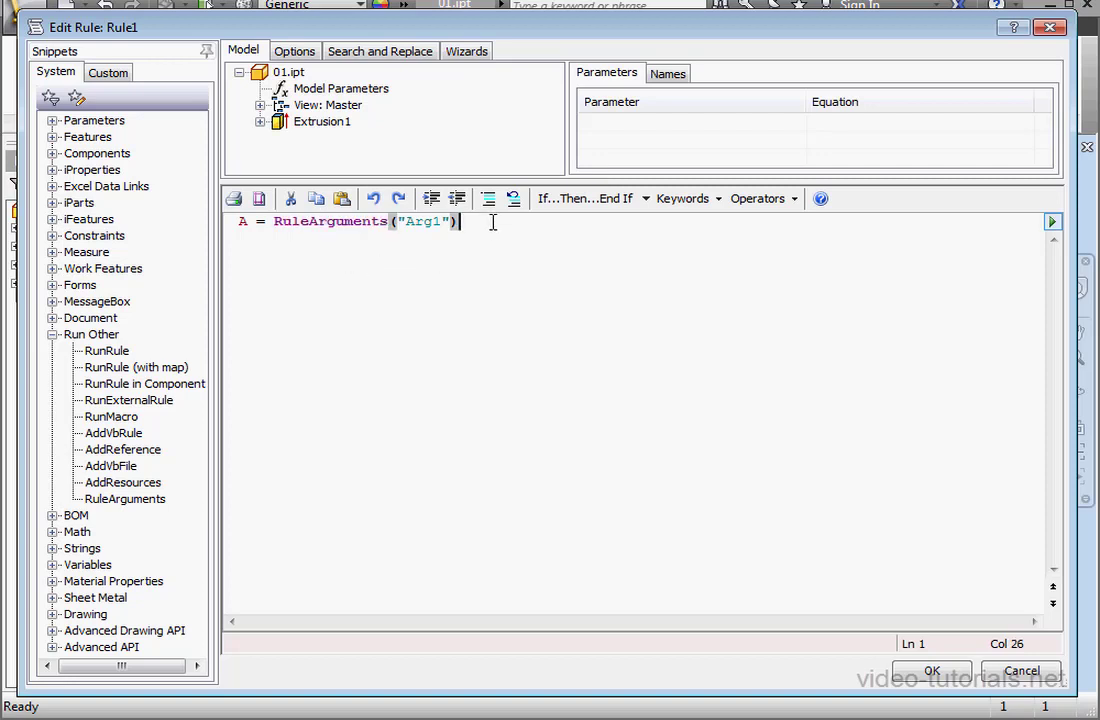
pyautogui.press('enter')
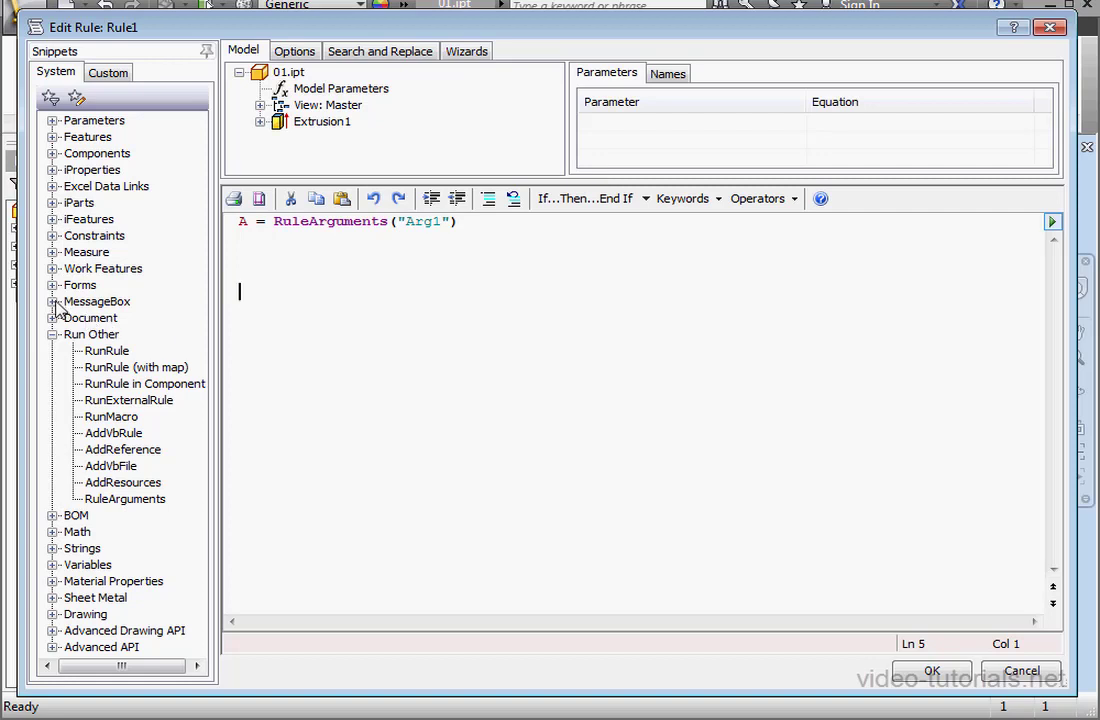
# - Add a MessageBox.Show statement displaying A with the title Title
pyautogui.doubleClick(98, 316)
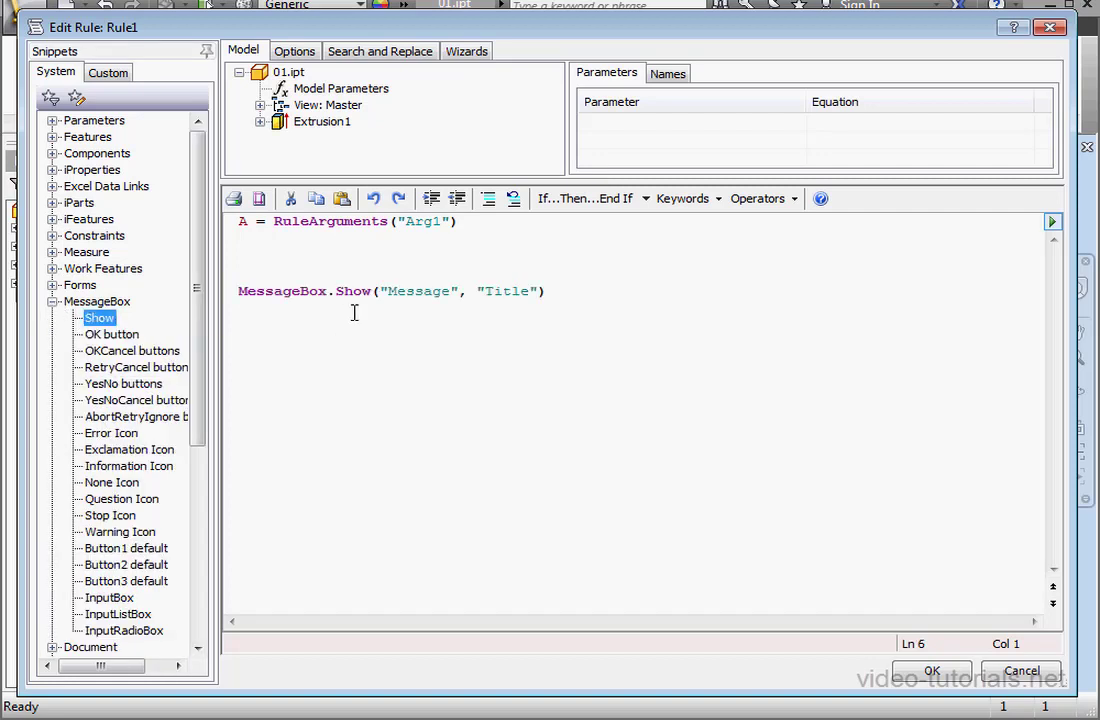
pyautogui.doubleClick(416, 292)
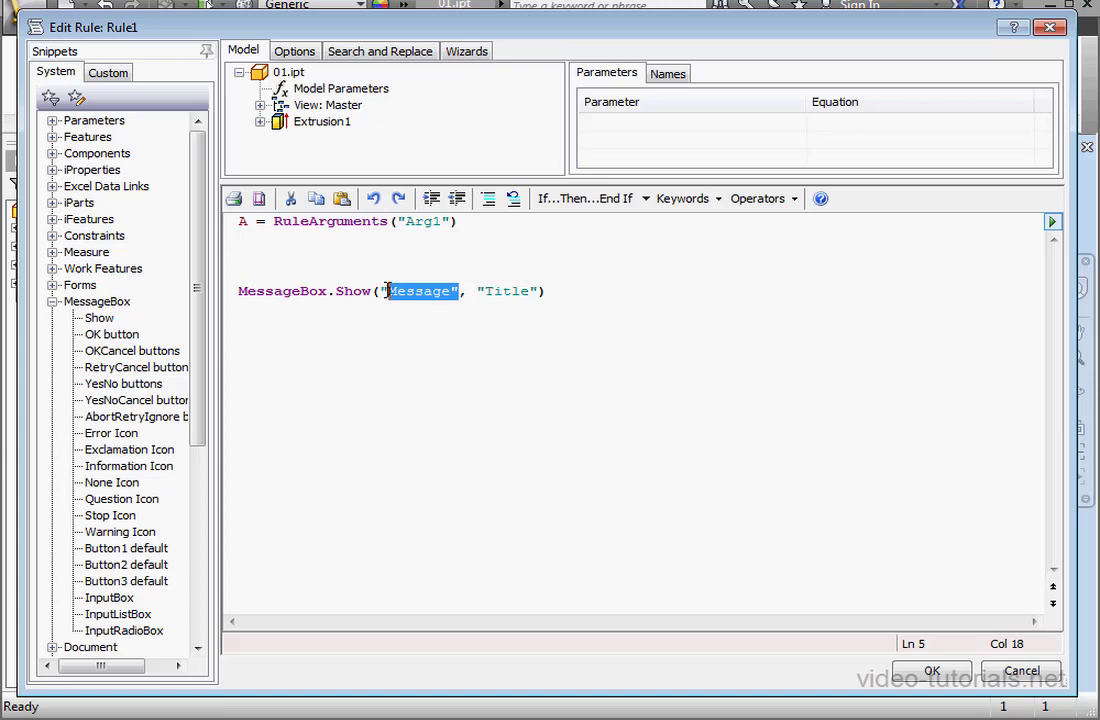
pyautogui.write('A')
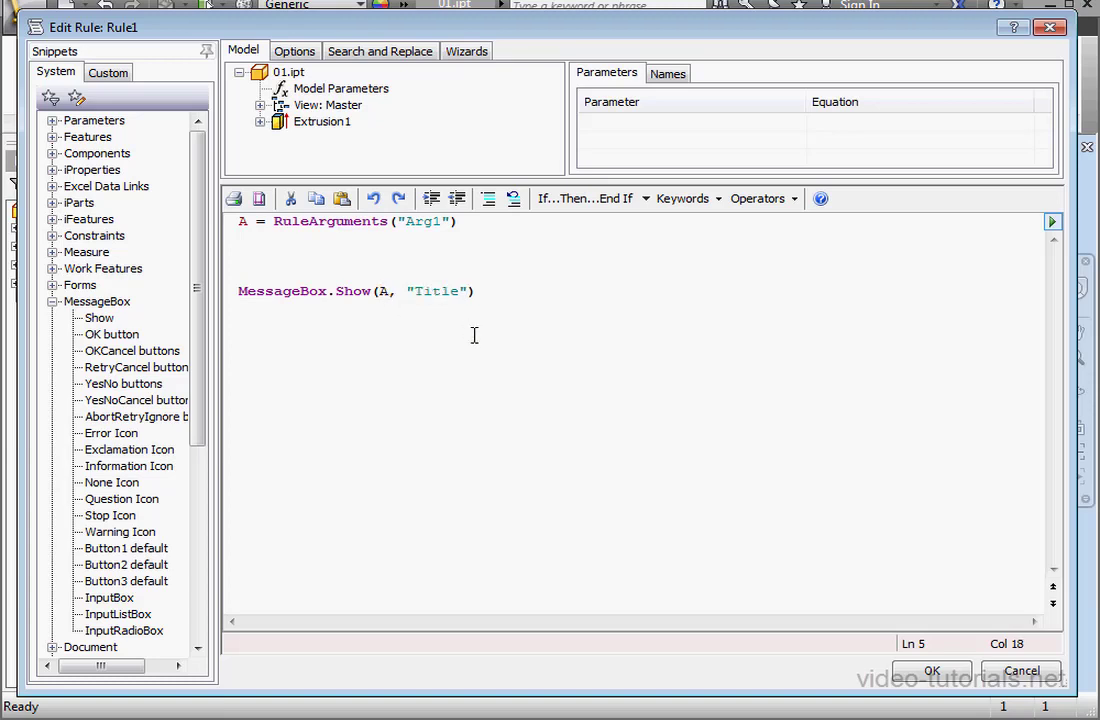
pyautogui.moveTo(448, 402)
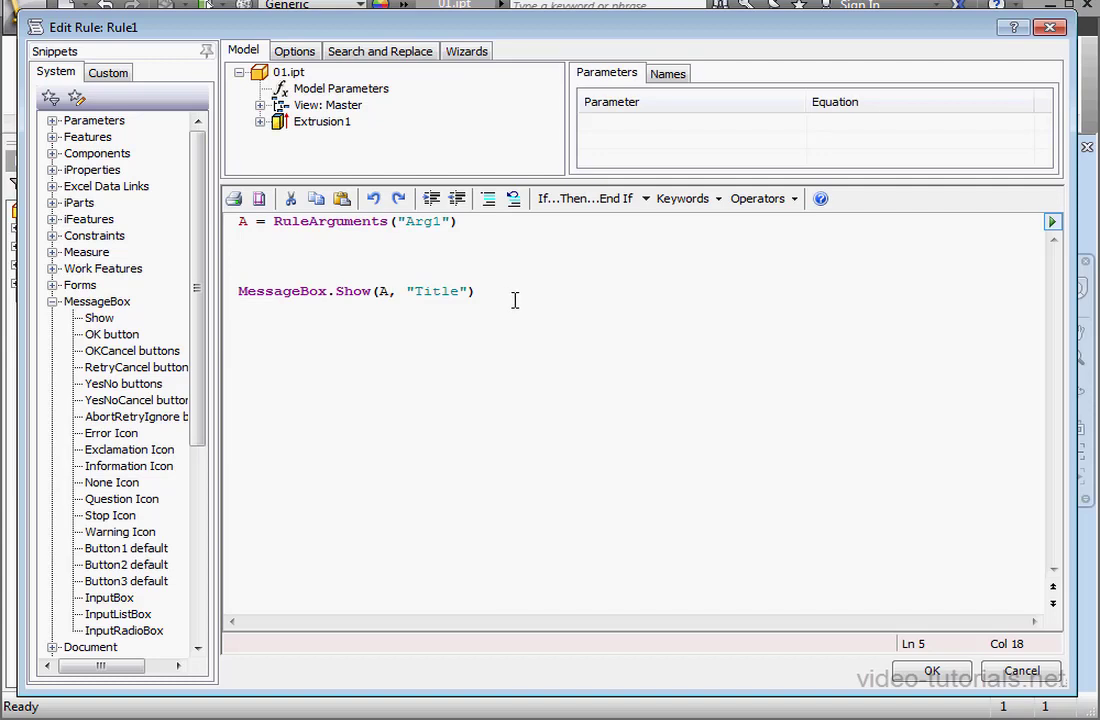
pyautogui.moveTo(516, 270)
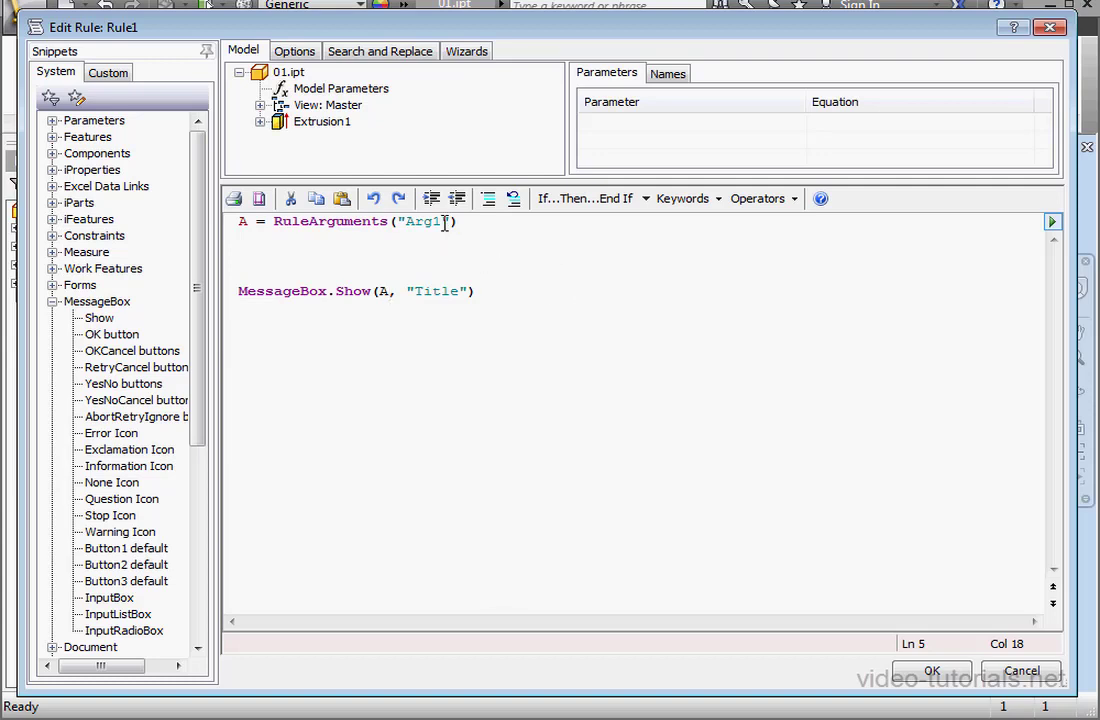
pyautogui.doubleClick(424, 220)
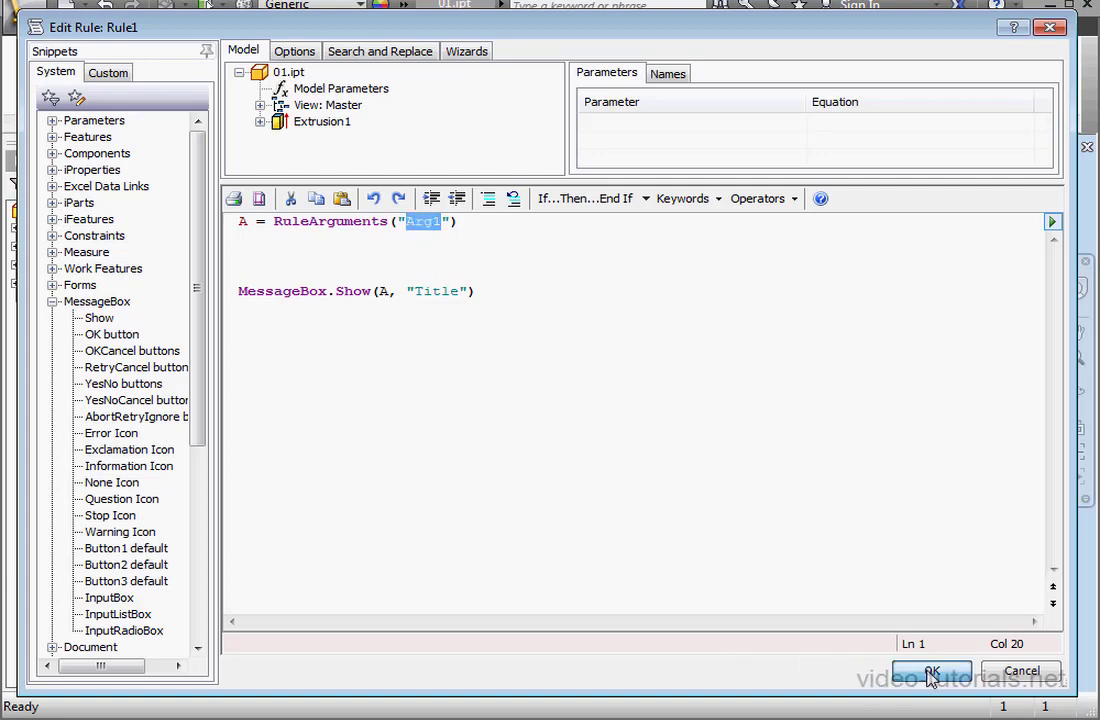
# - Run Rule1, dismiss the overload error, and comment out the MessageBox line with an apostrophe
pyautogui.click(932, 670)
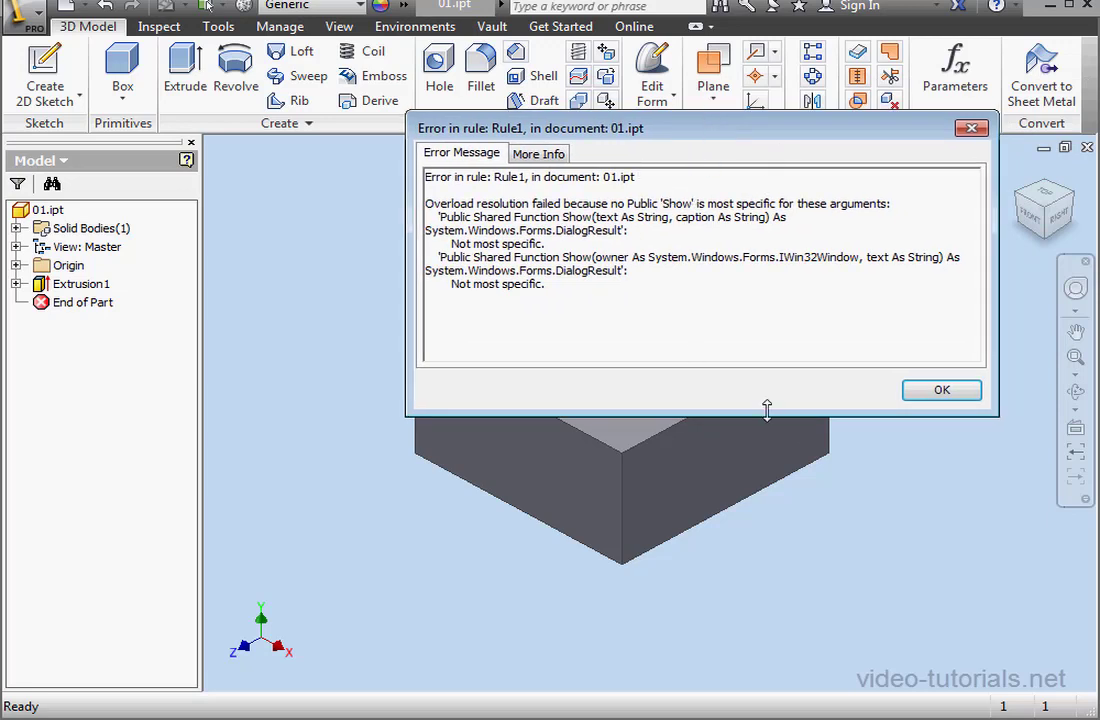
pyautogui.click(940, 390)
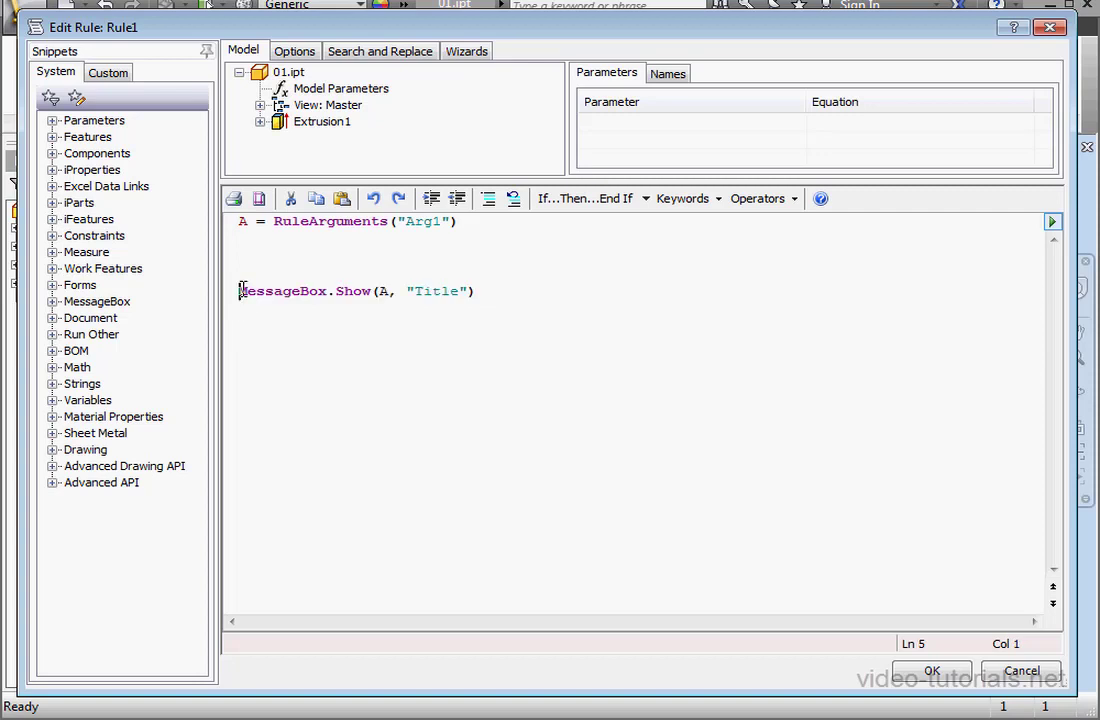
pyautogui.write("'")
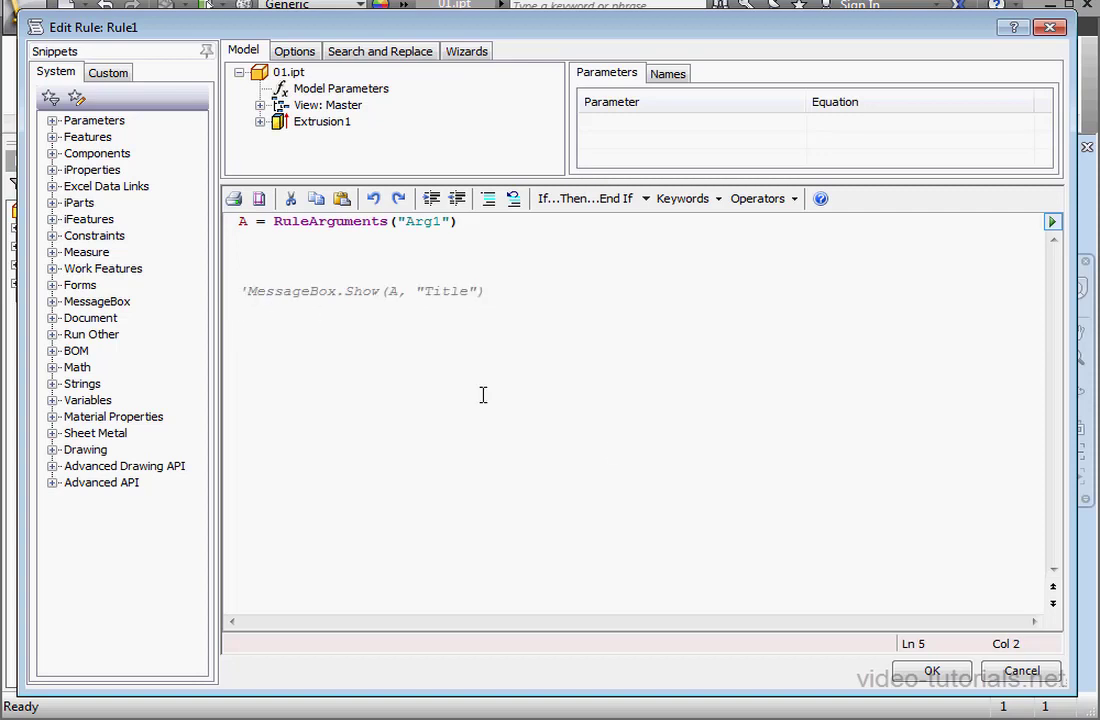
pyautogui.click(930, 670)
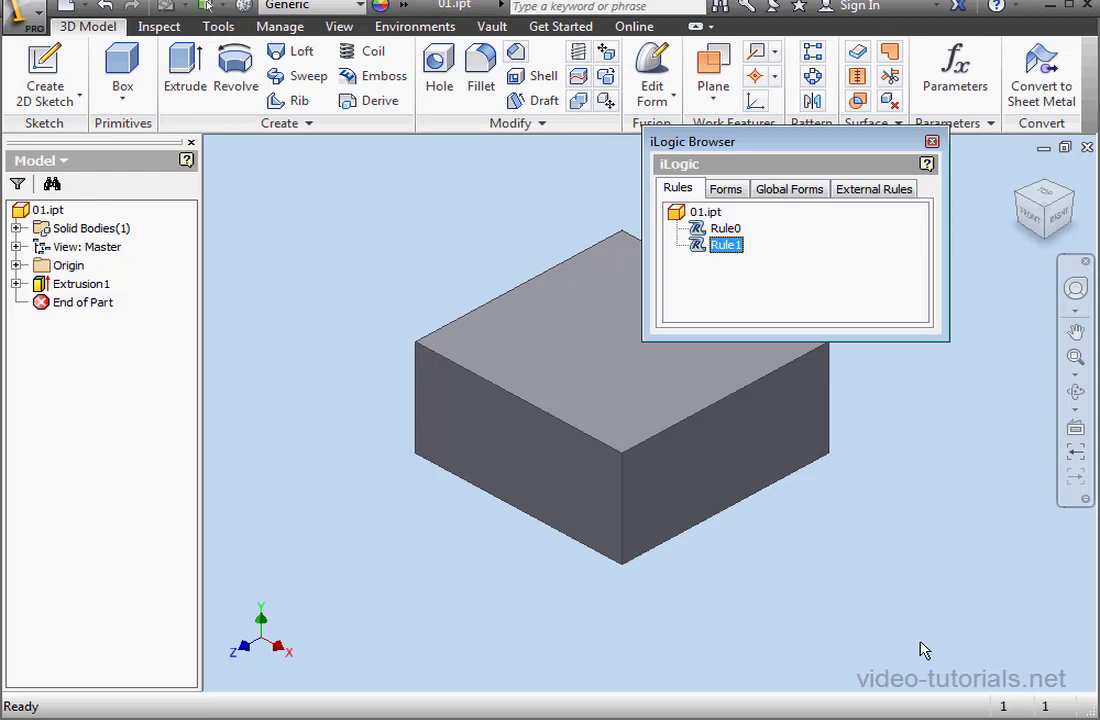
pyautogui.moveTo(736, 308)
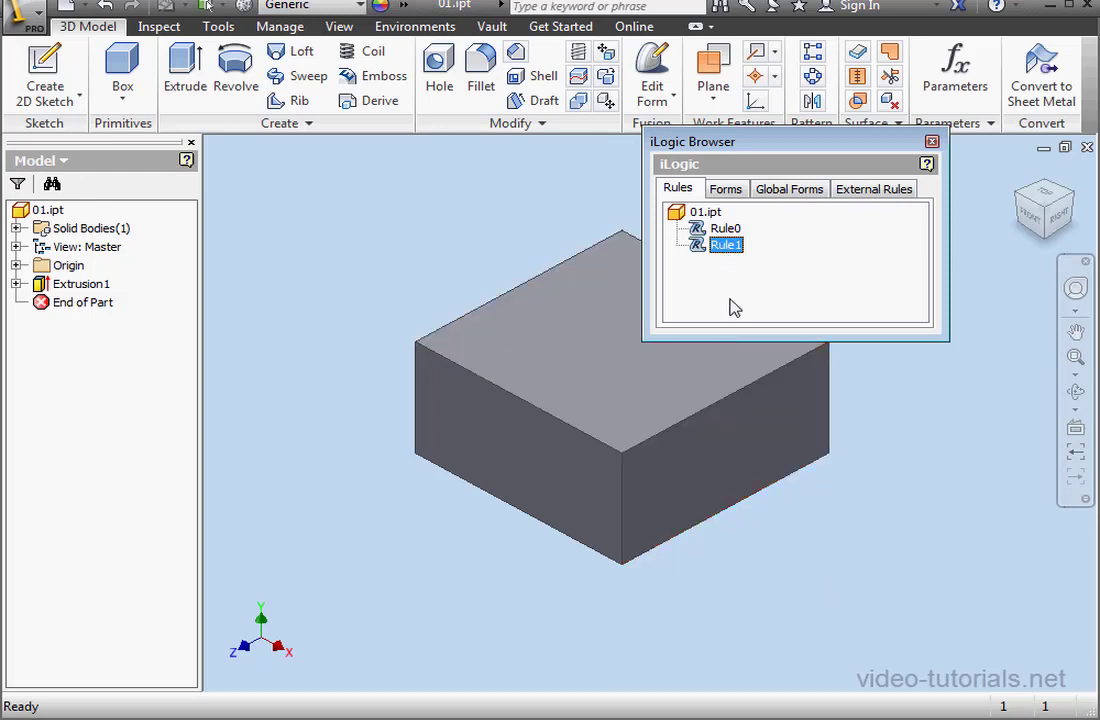
# - Wrap Rule1's message box in an If A <> "" Then block and save the rule
pyautogui.doubleClick(724, 244)
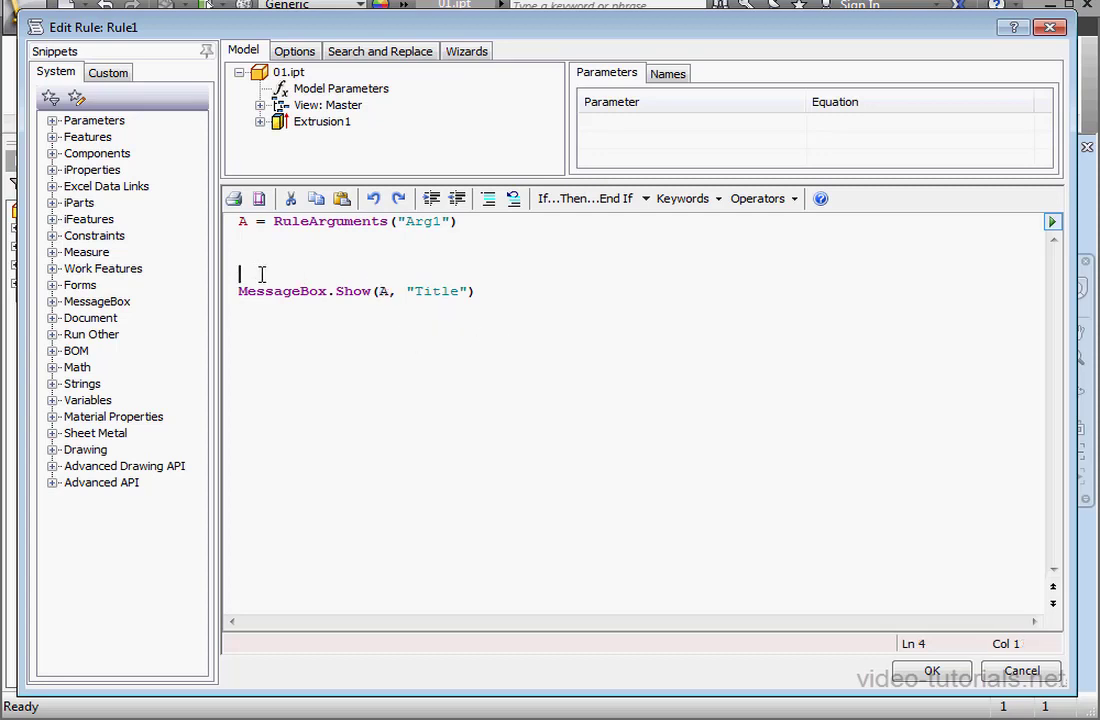
pyautogui.click(644, 198)
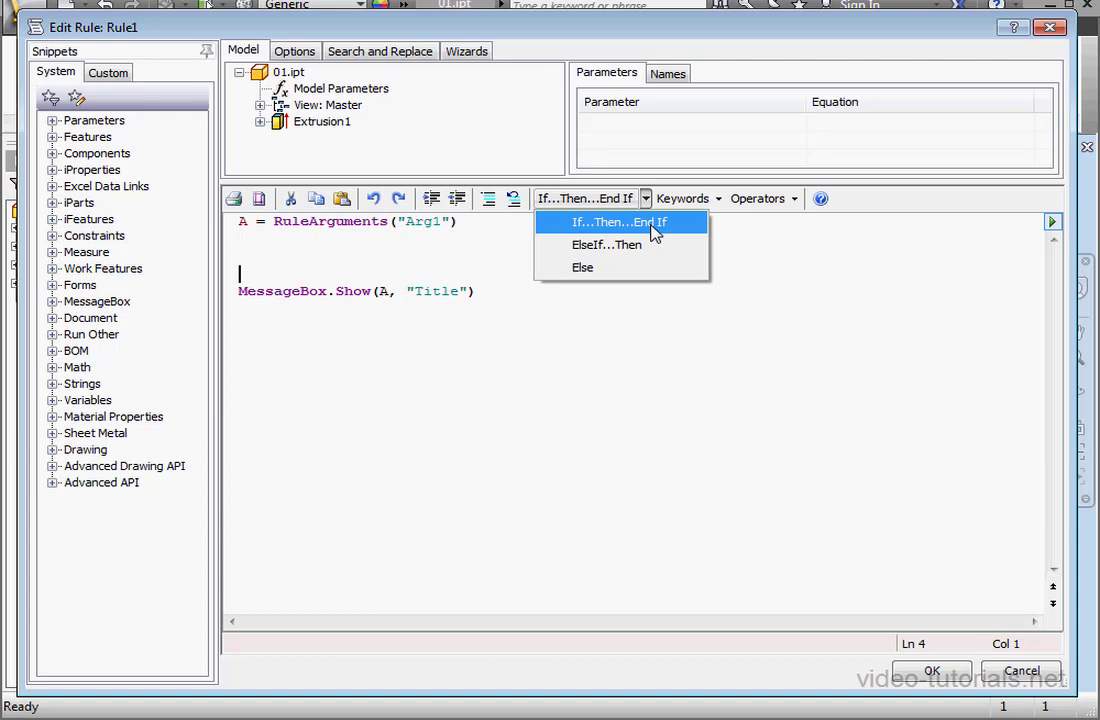
pyautogui.click(620, 220)
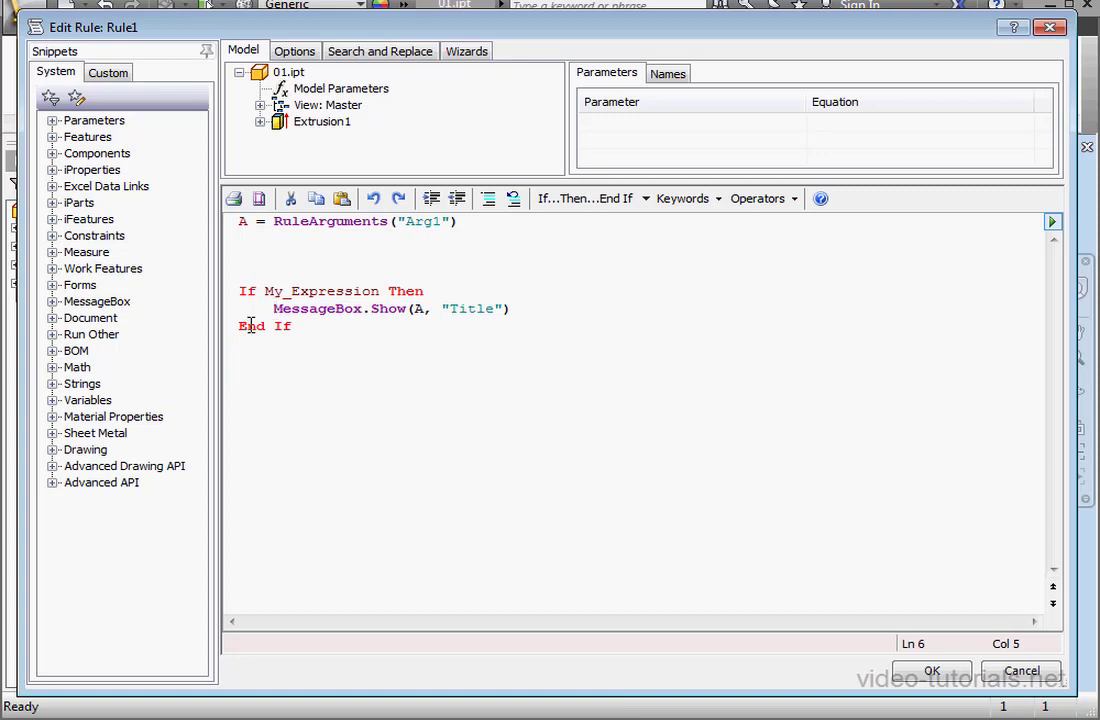
pyautogui.doubleClick(322, 292)
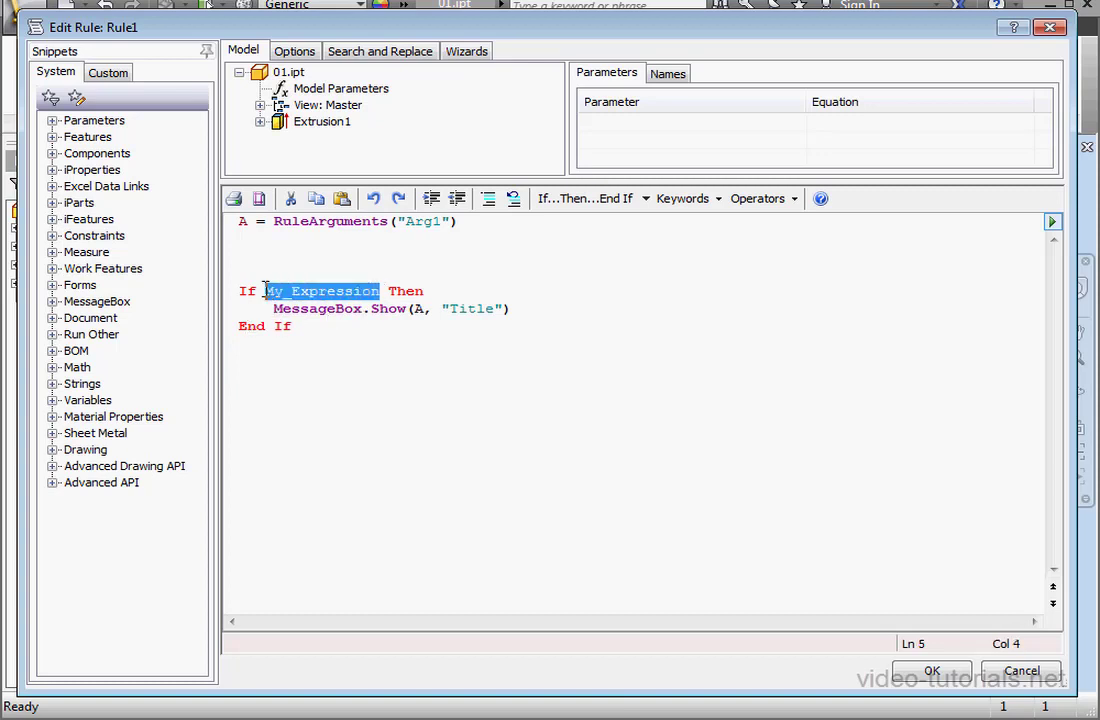
pyautogui.press('Delete')
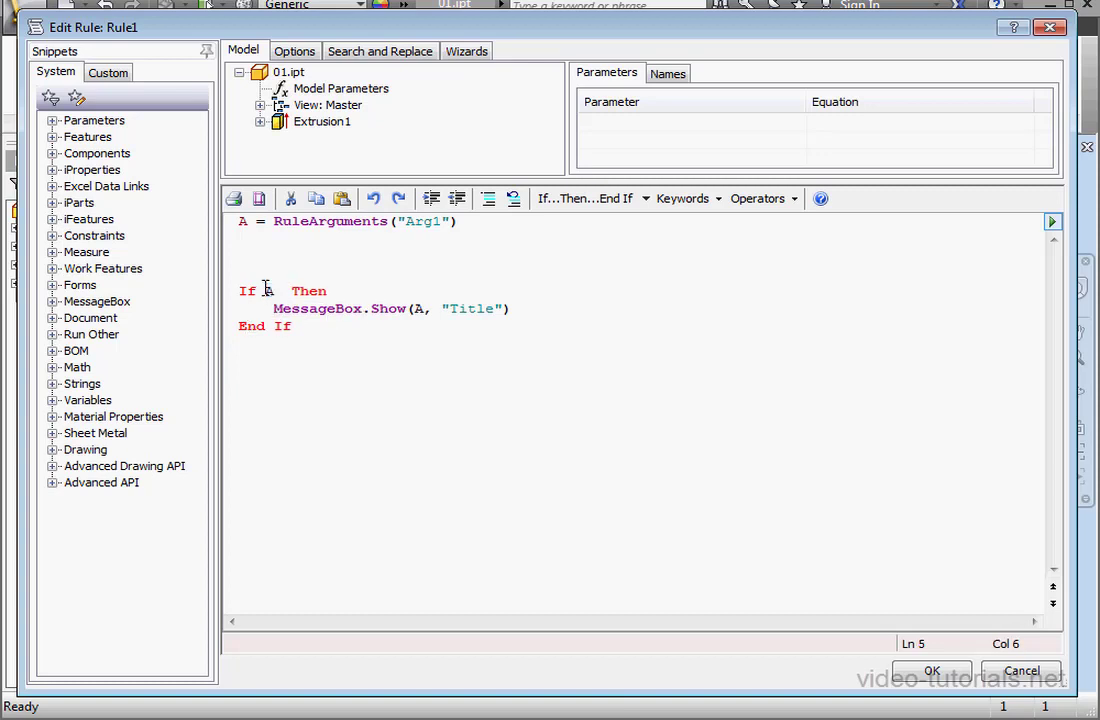
pyautogui.write('<>')
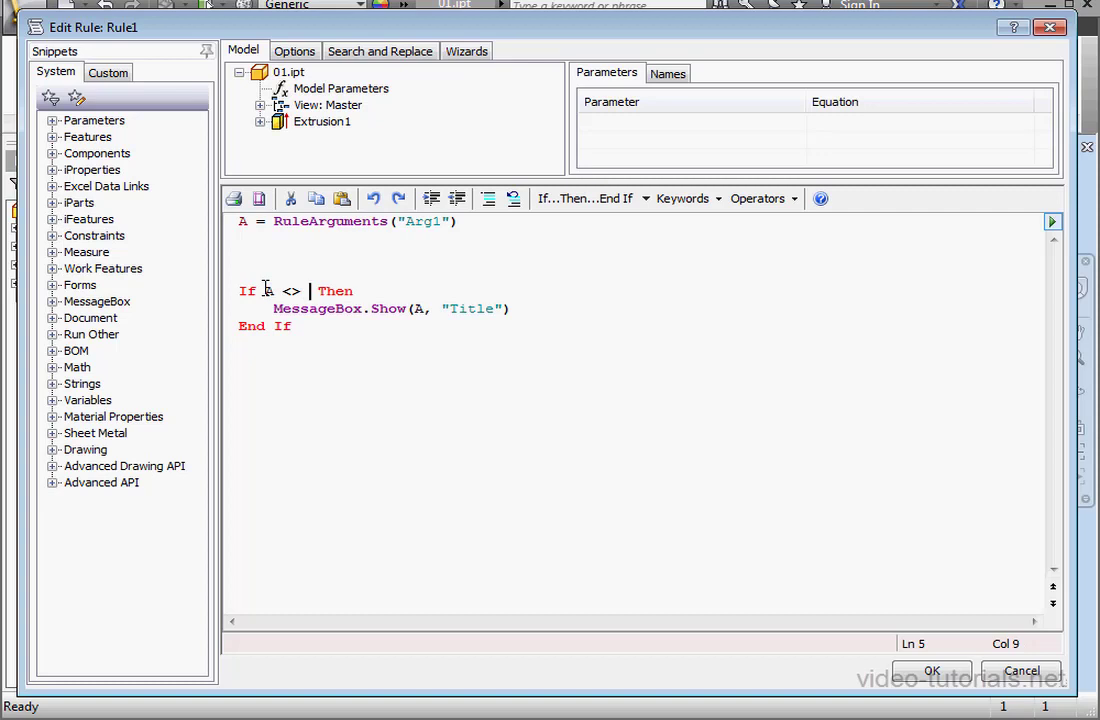
pyautogui.write('""')
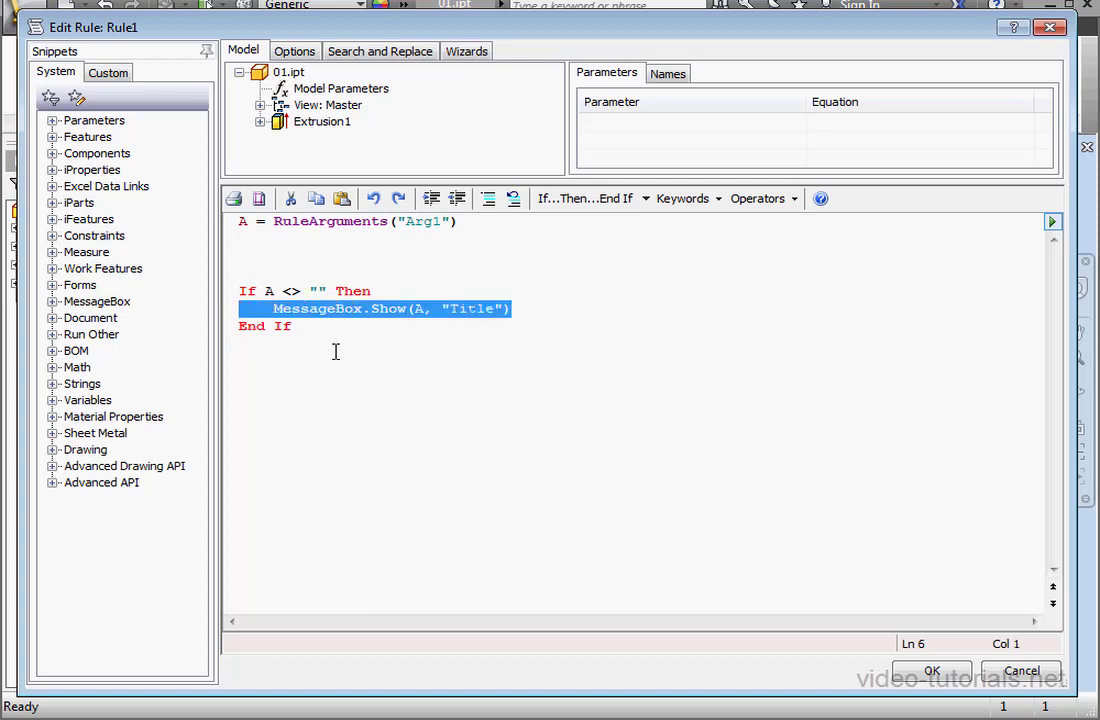
pyautogui.click(932, 670)
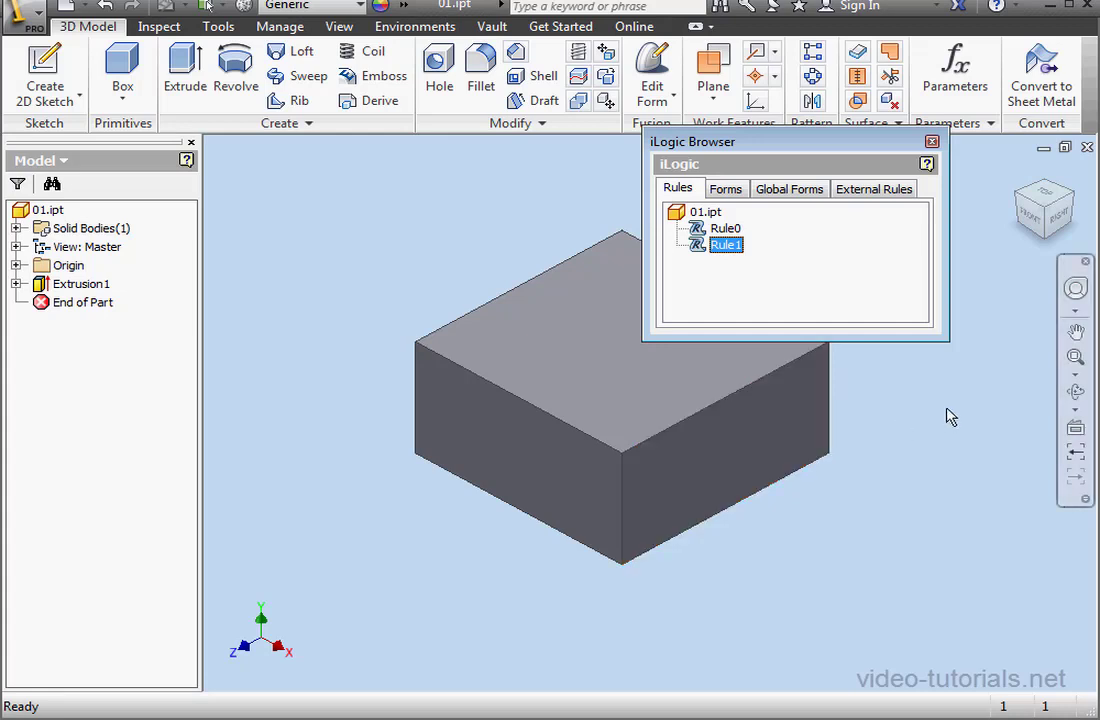
pyautogui.moveTo(918, 390)
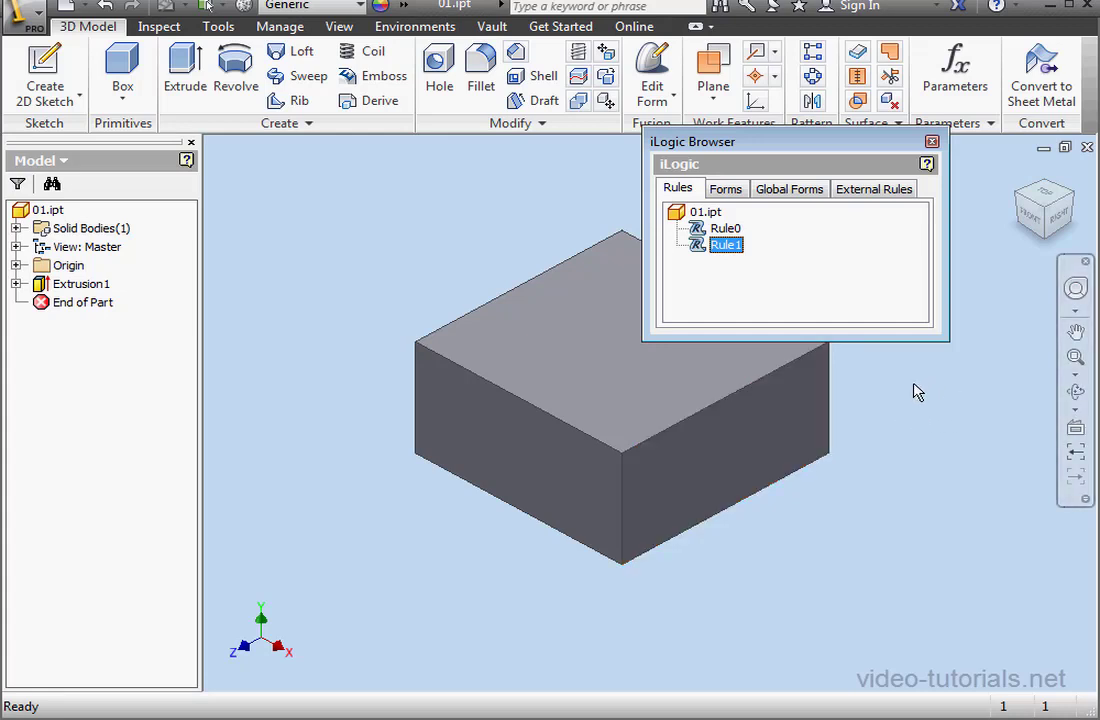
# - Run Rule0 from the iLogic Browser and dismiss the Arg1Value message it triggers
pyautogui.rightClick(724, 228)
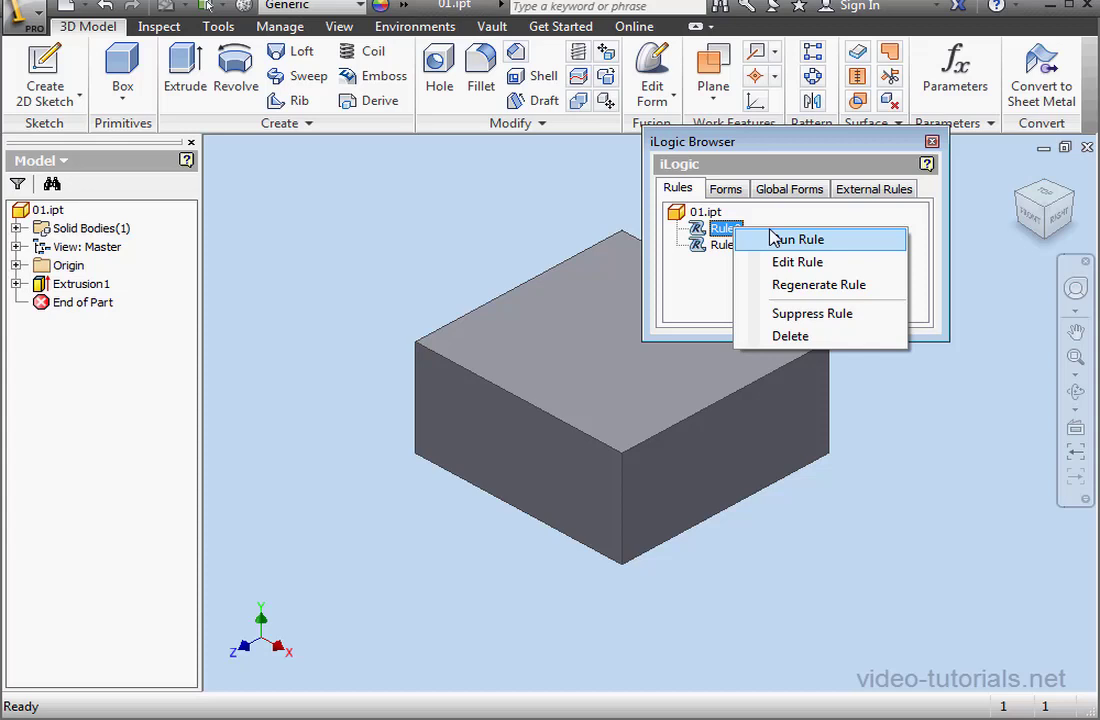
pyautogui.click(796, 240)
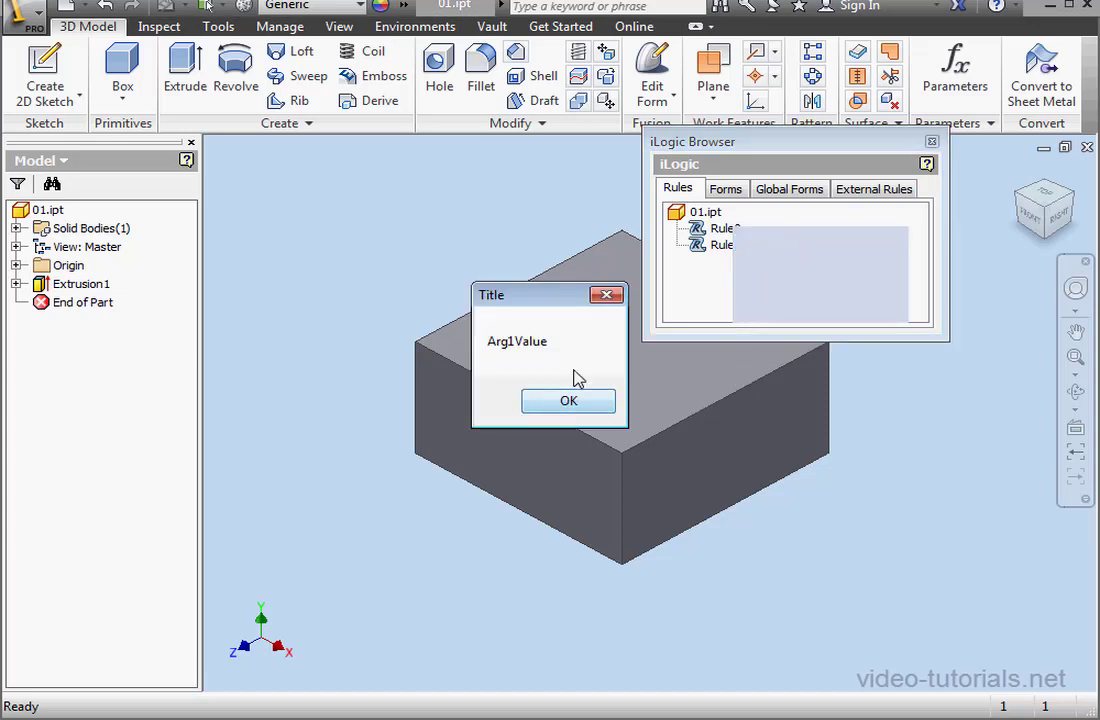
pyautogui.click(568, 400)
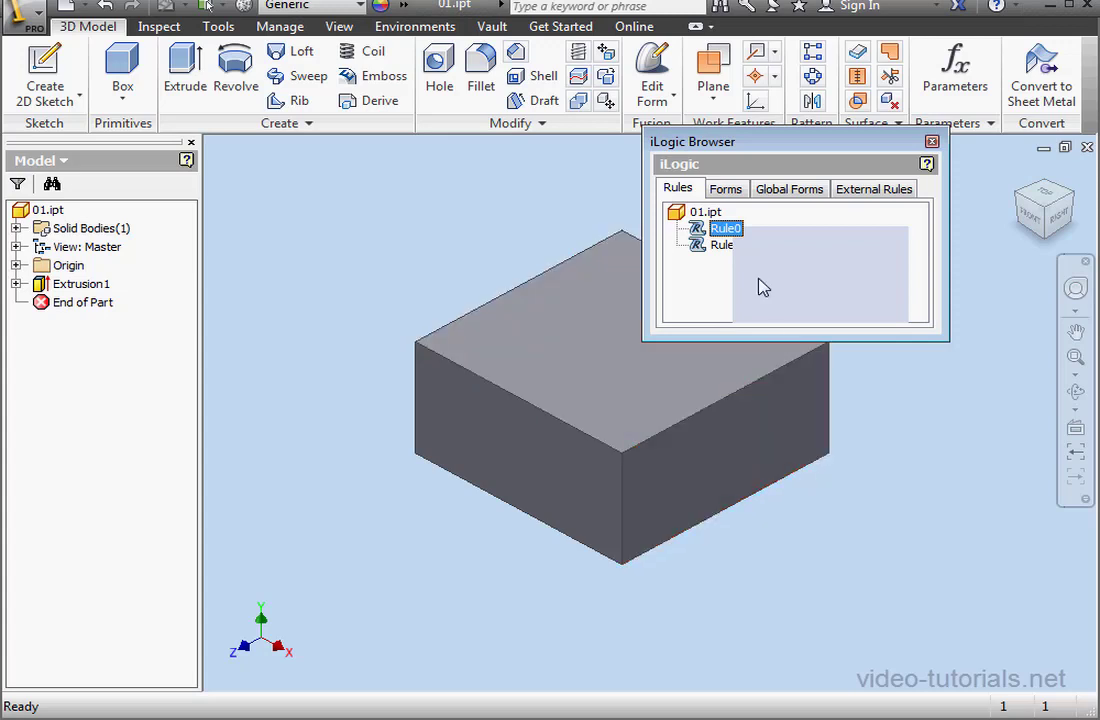
# - In Rule0, declare Dim A As Integer and set A = 5
pyautogui.doubleClick(724, 228)
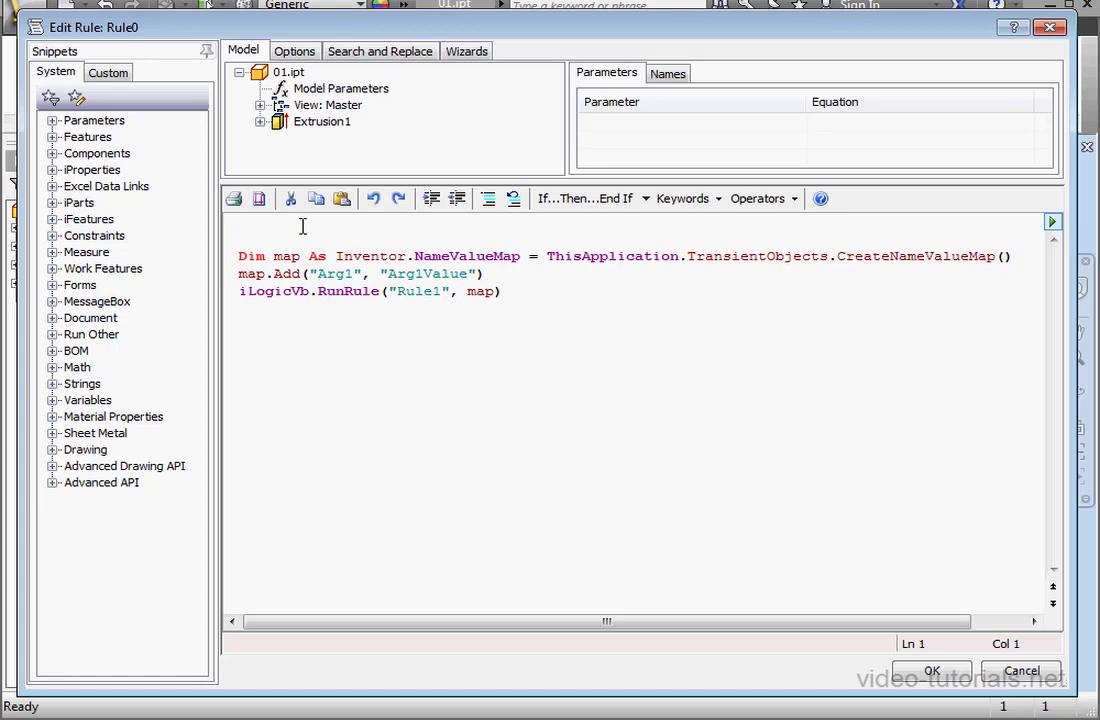
pyautogui.write('Dim A')
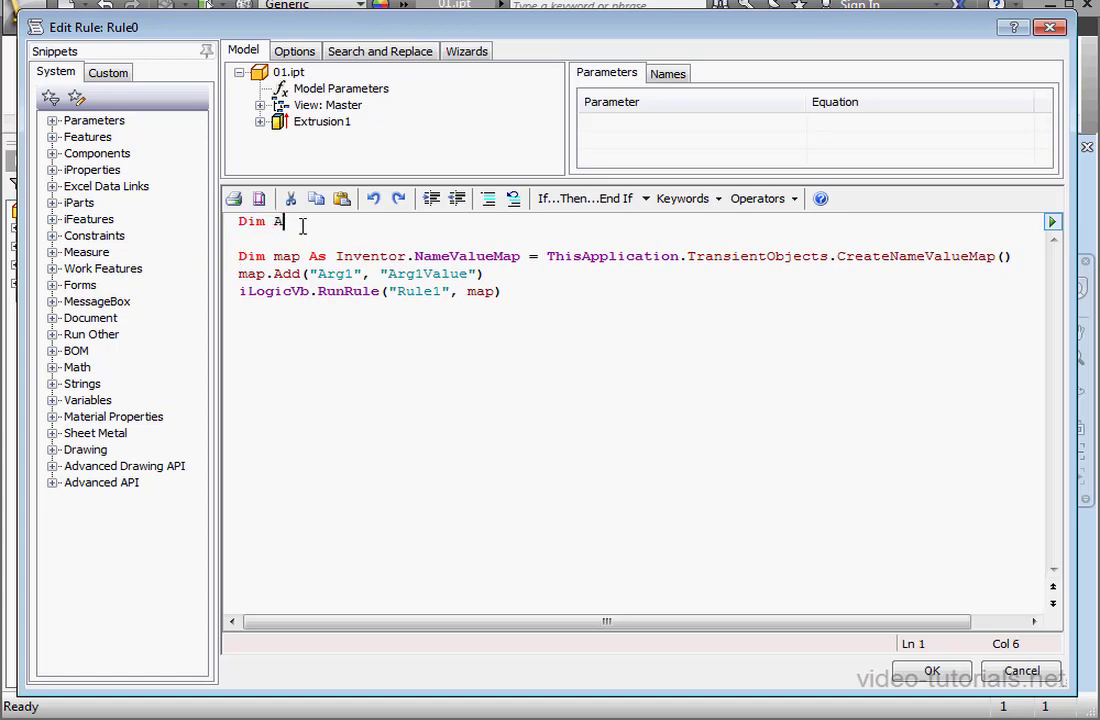
pyautogui.write('As')
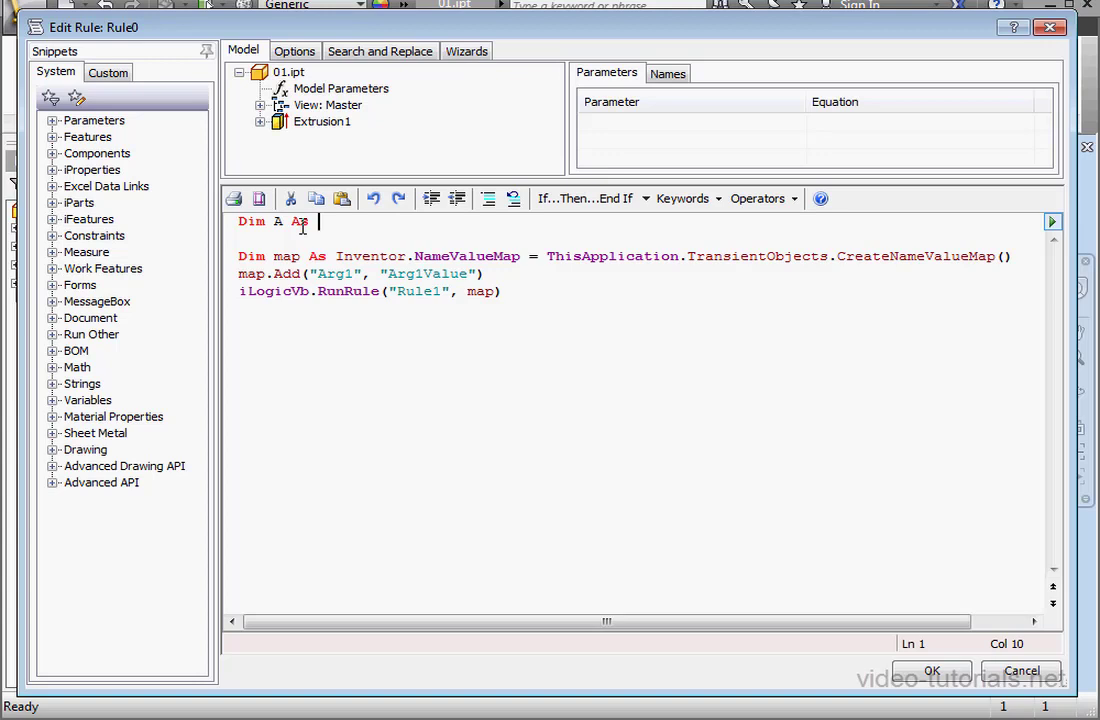
pyautogui.write('integer')
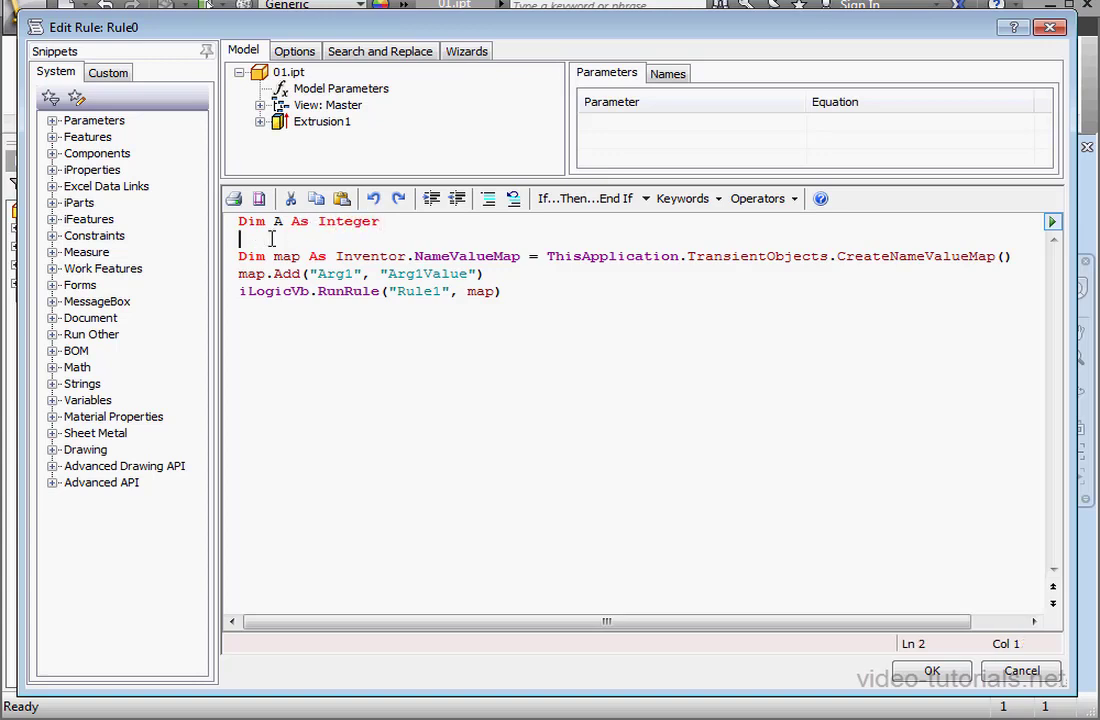
pyautogui.press('enter')
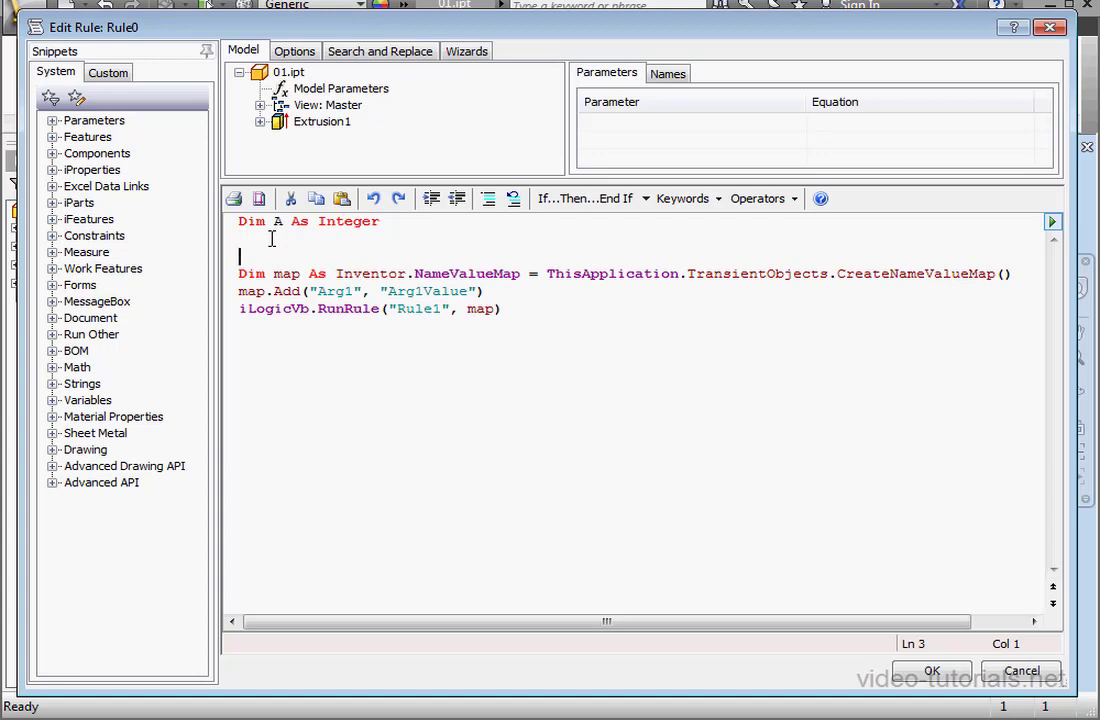
pyautogui.write('A =')
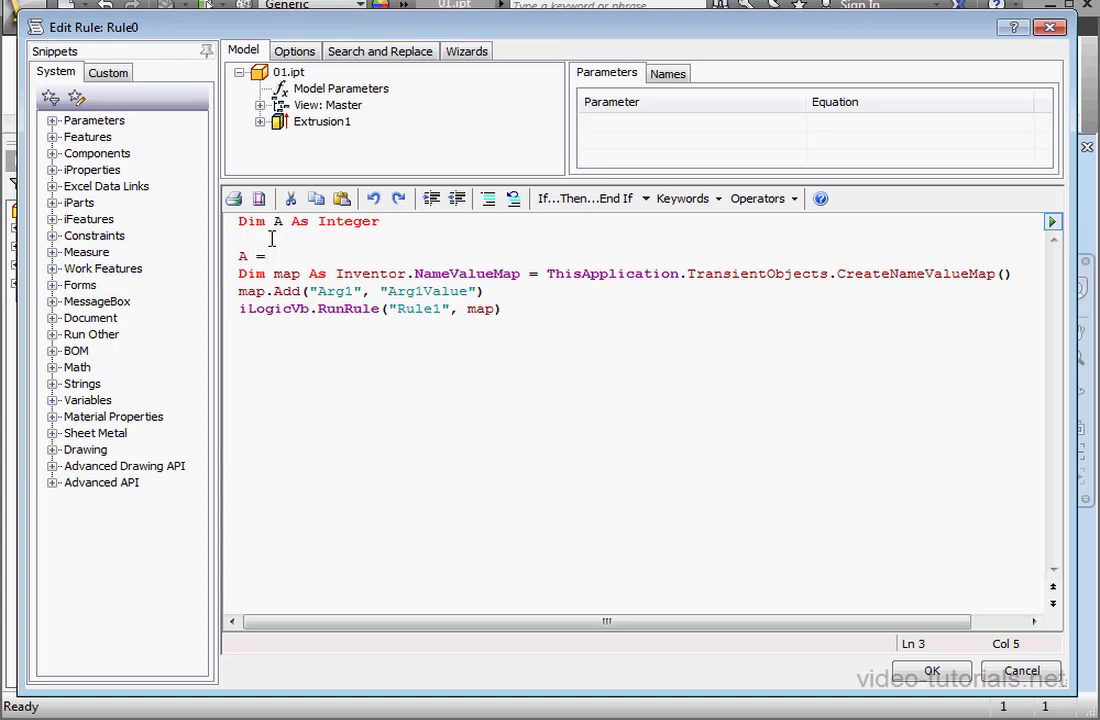
pyautogui.write('5')
pyautogui.write('map.Add("Arg2", A)')
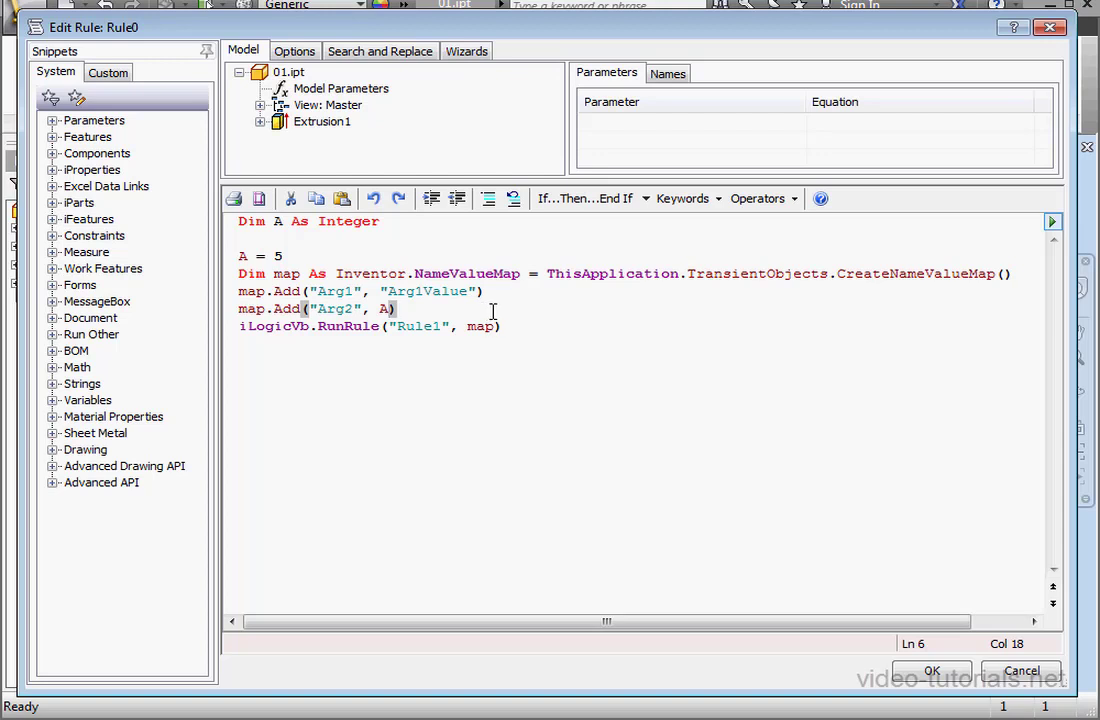
# - Pass A to Rule1 as Arg2 in the map, then save and run Rule0
pyautogui.doubleClick(338, 308)
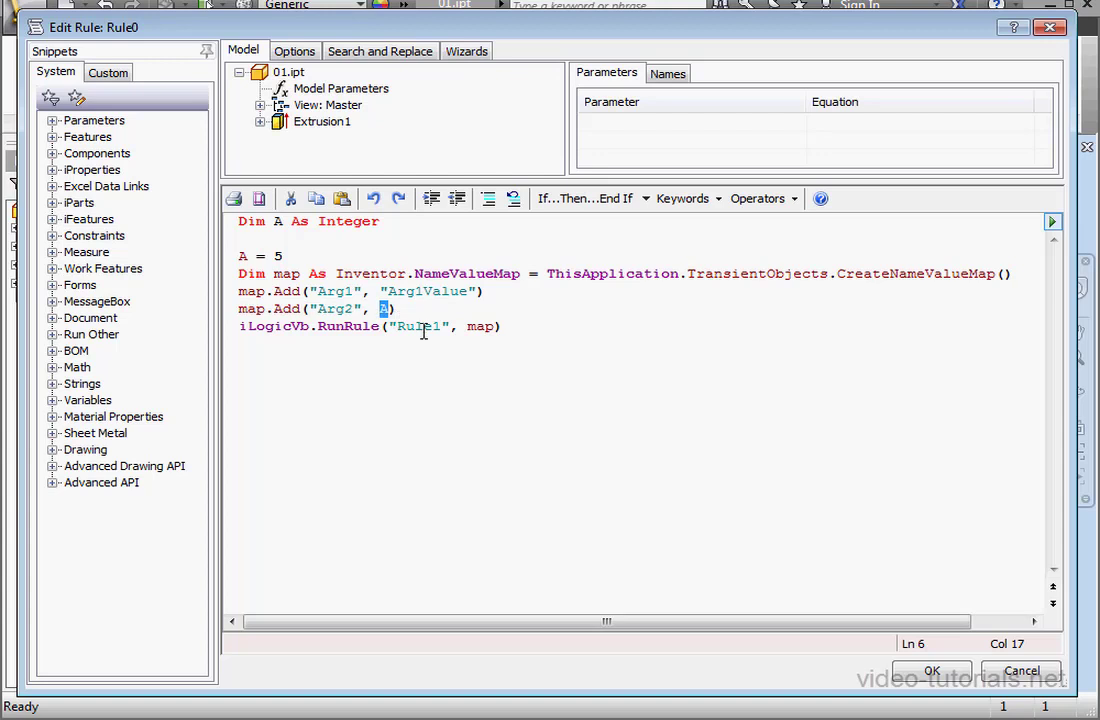
pyautogui.moveTo(688, 574)
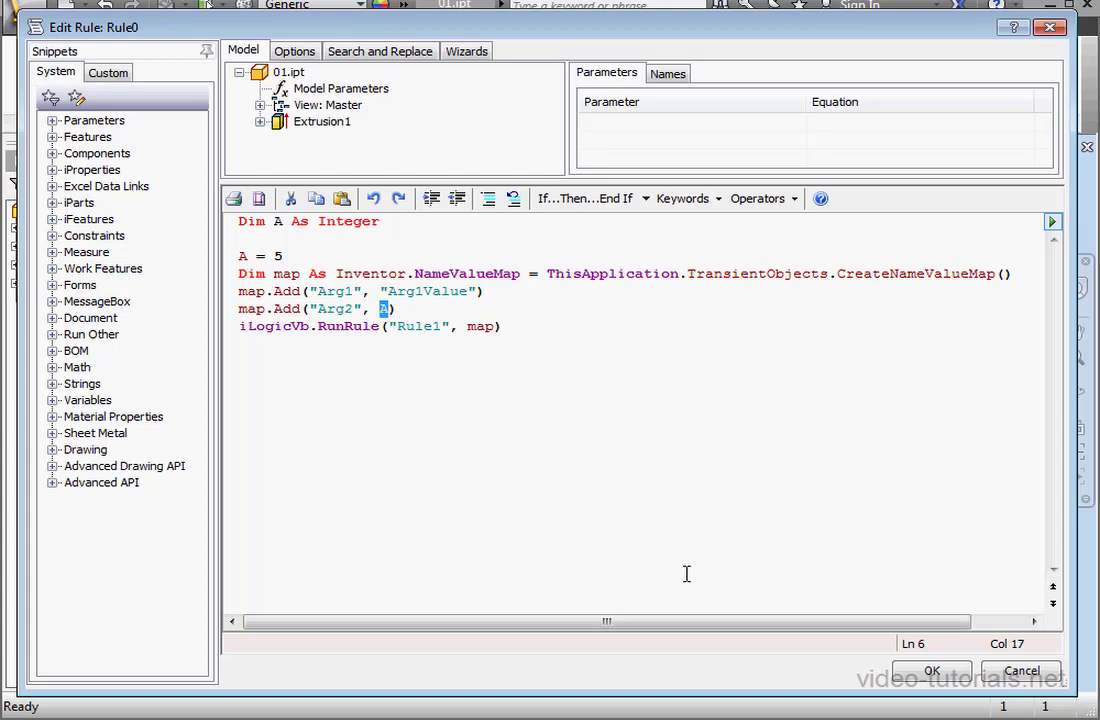
pyautogui.click(932, 670)
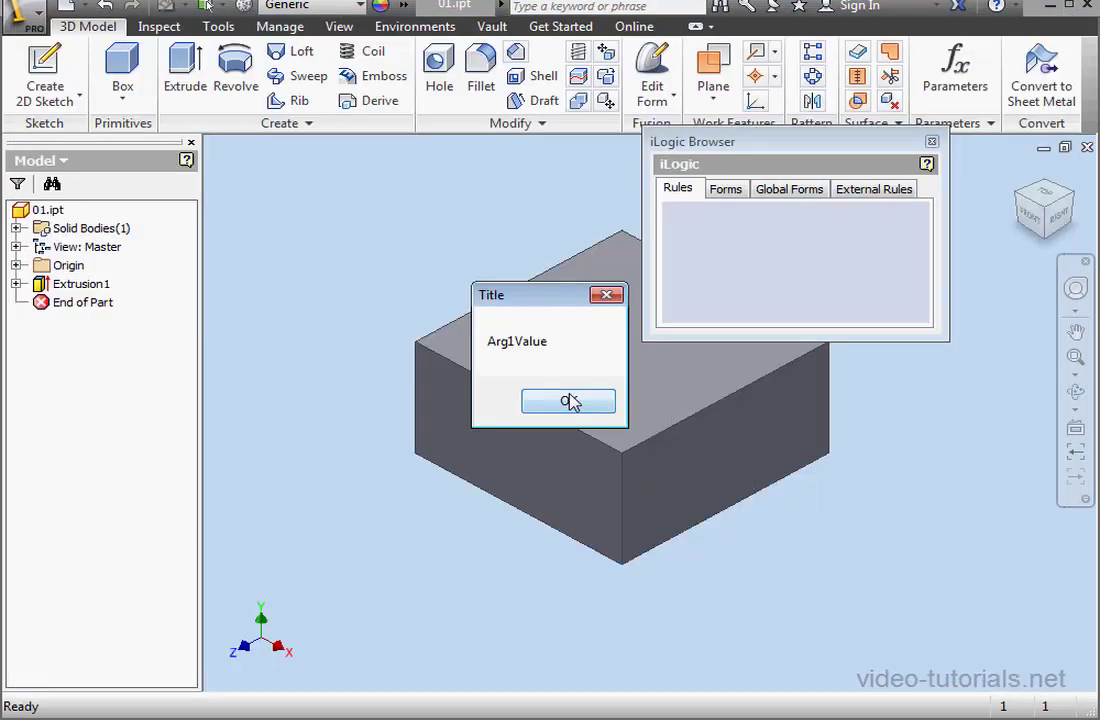
# - Dismiss the Arg1Value message and reopen Rule1 to add B = RuleArguments("Arg2")
pyautogui.click(568, 400)
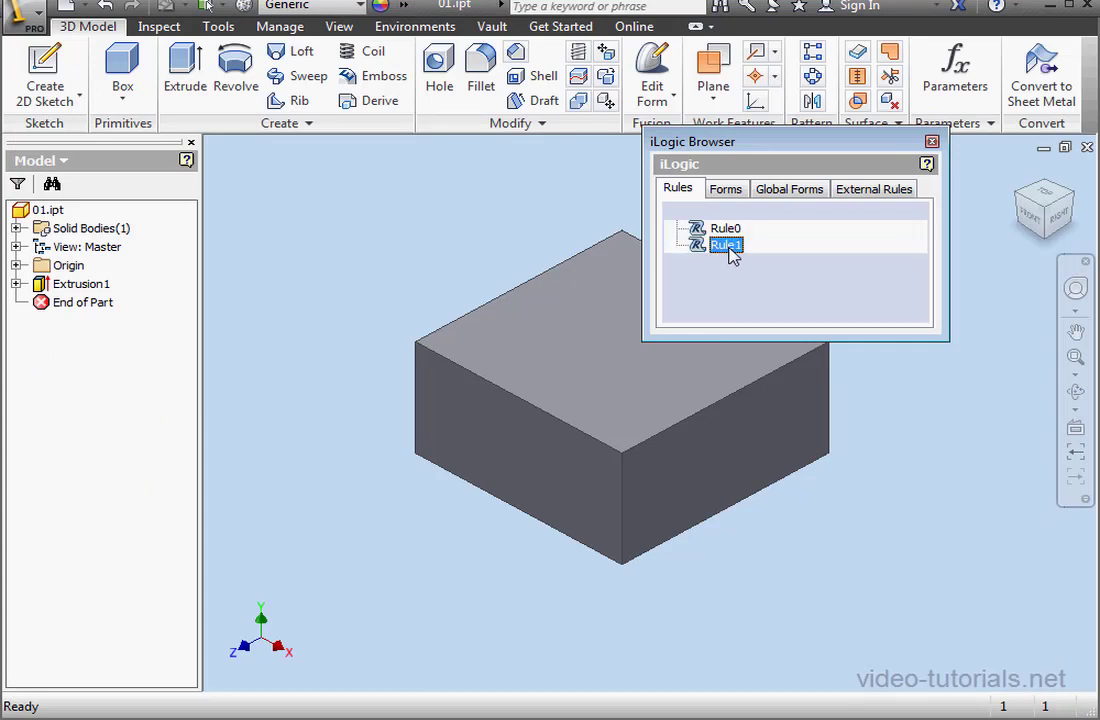
pyautogui.doubleClick(724, 244)
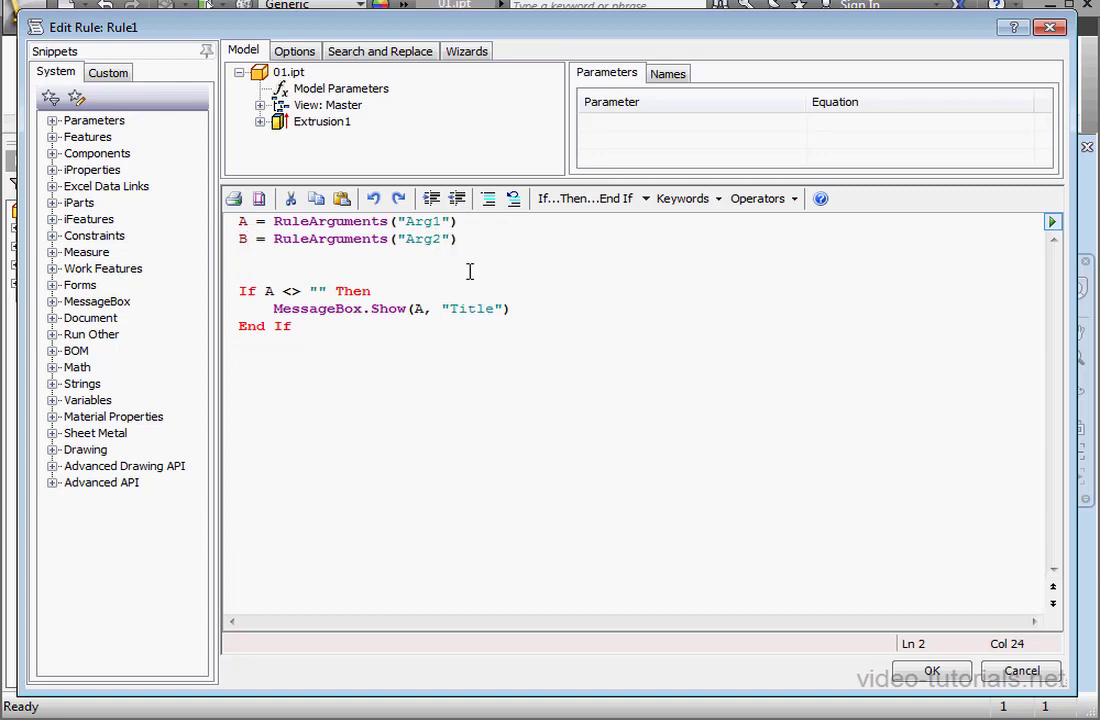
# - Extend Rule1's If condition with And Not IsNothing(B)
pyautogui.click(328, 290)
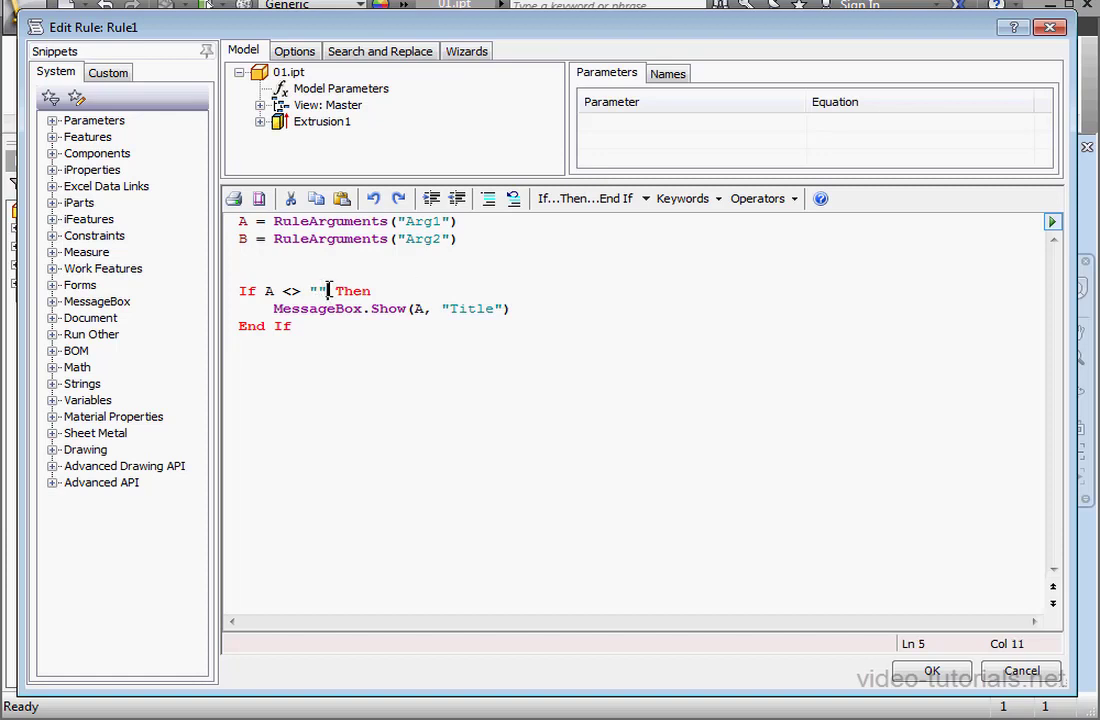
pyautogui.write('And')
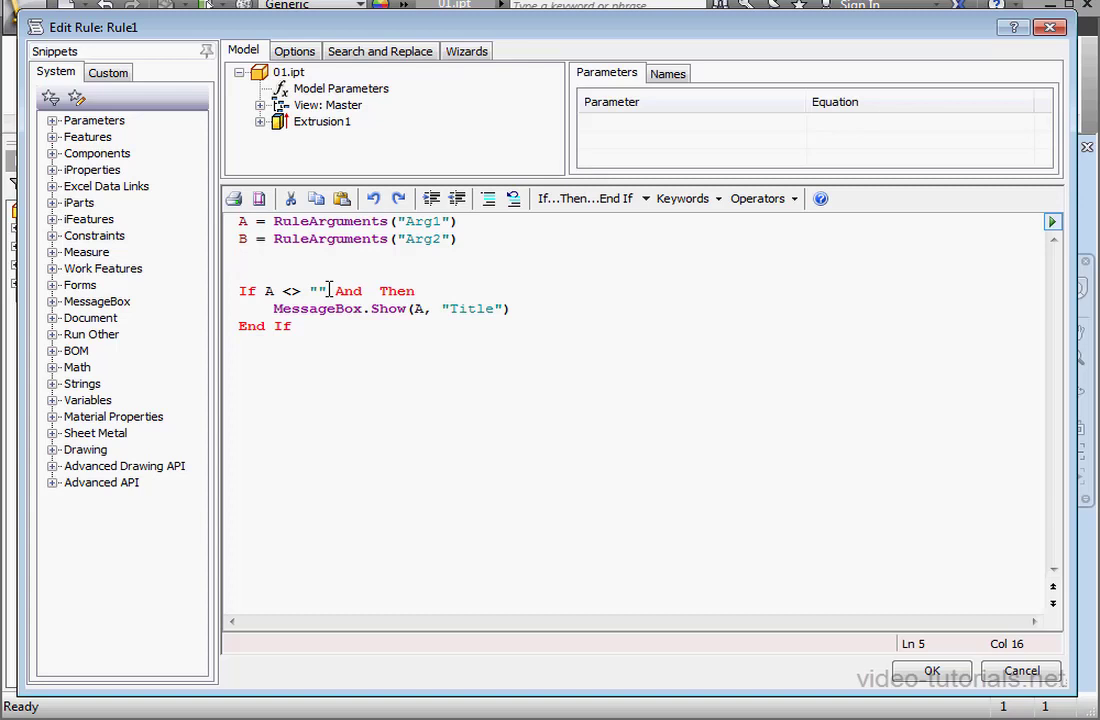
pyautogui.write('IsNothi')
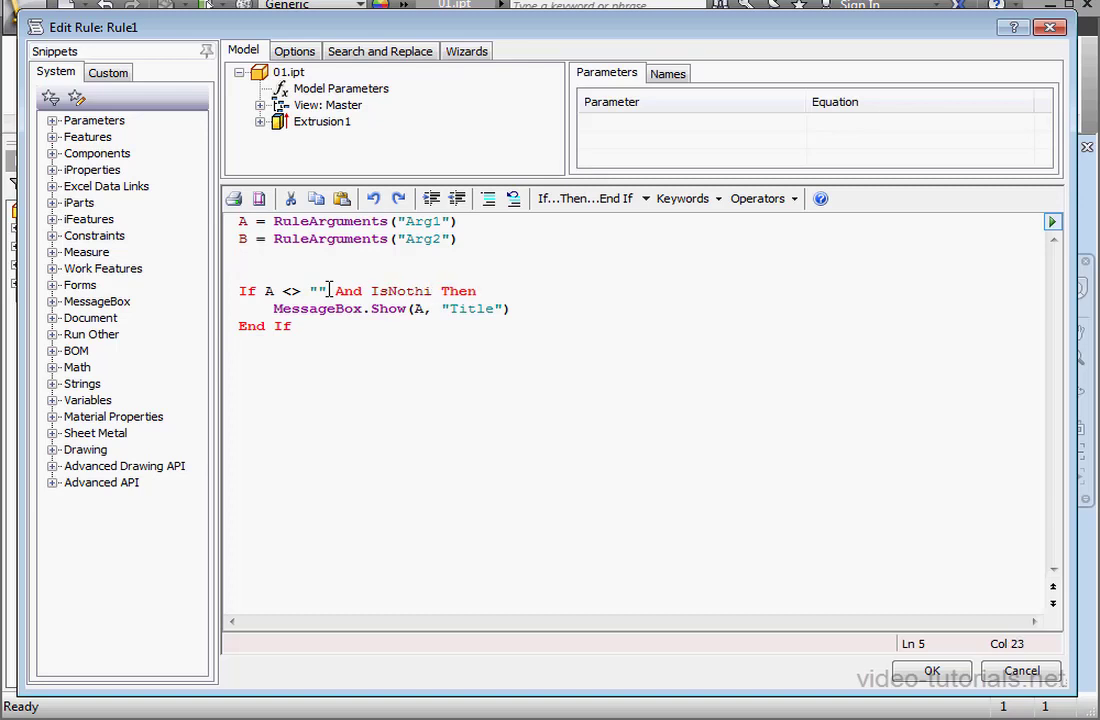
pyautogui.write('()')
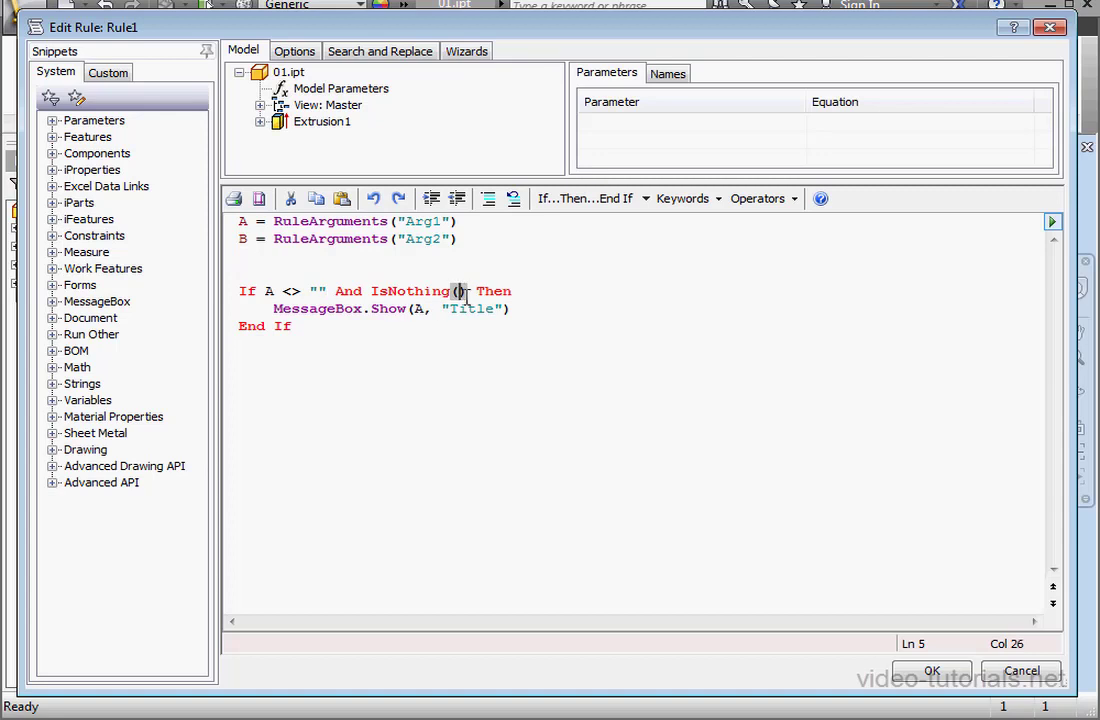
pyautogui.write('B')
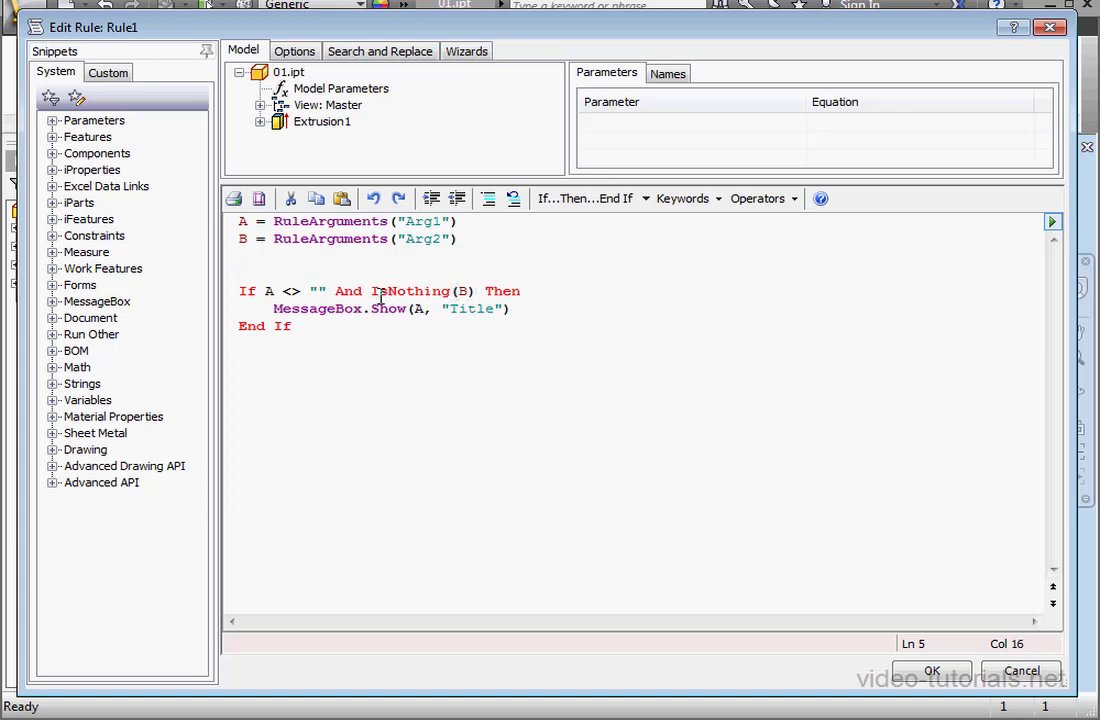
pyautogui.write('Not')
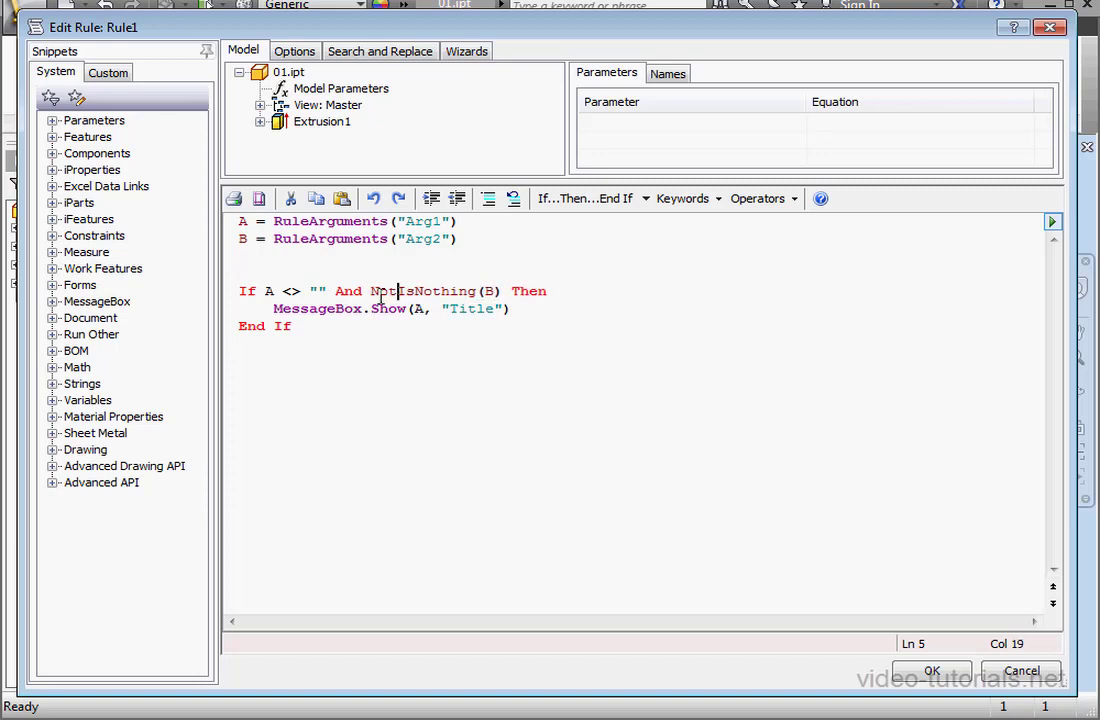
pyautogui.write('(')
pyautogui.click(640, 308)
pyautogui.write('"A =')
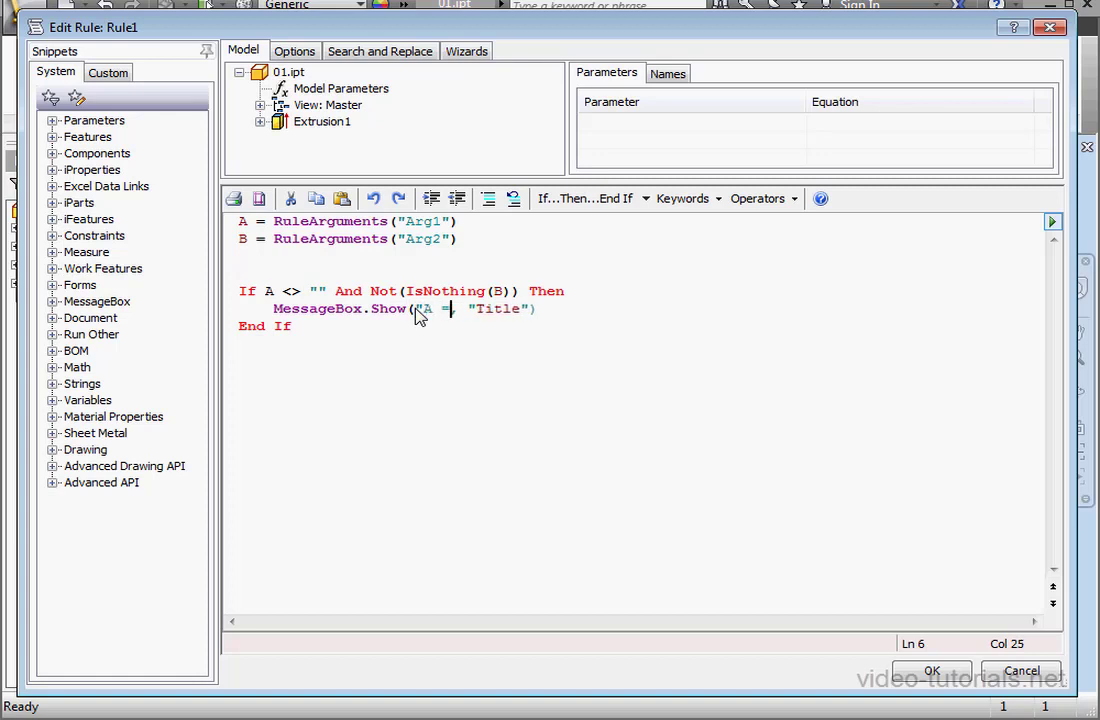
# - Build the message as "A = " & A & vbCrLf & "B = " & B
pyautogui.write(',')
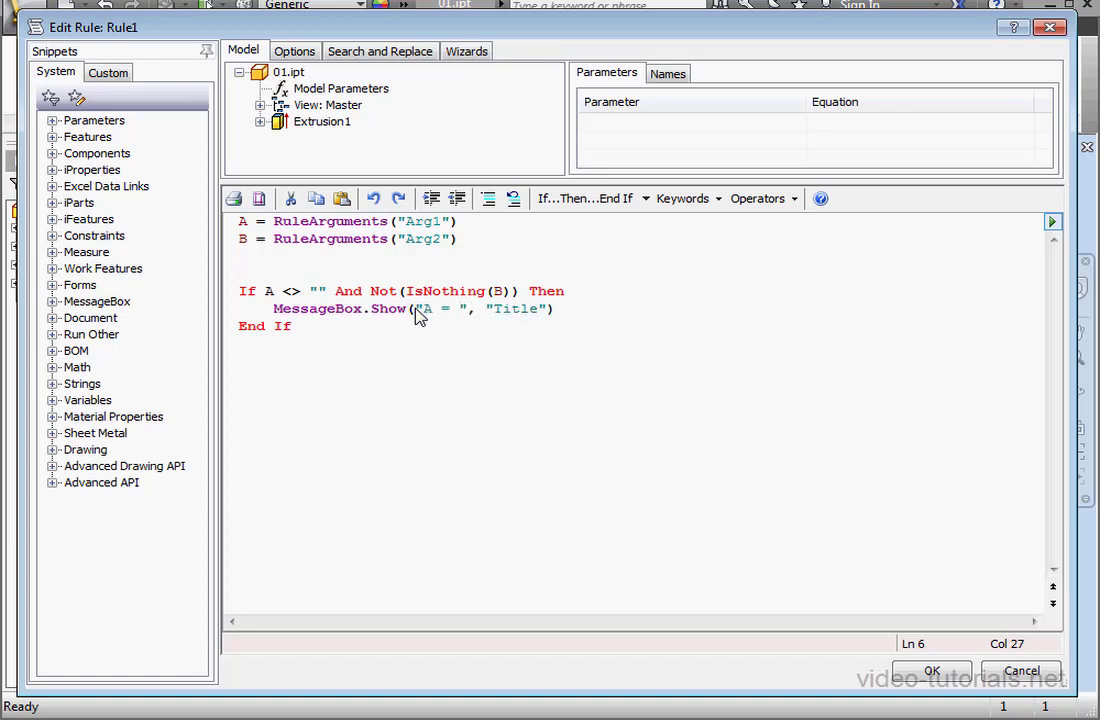
pyautogui.write('& A')
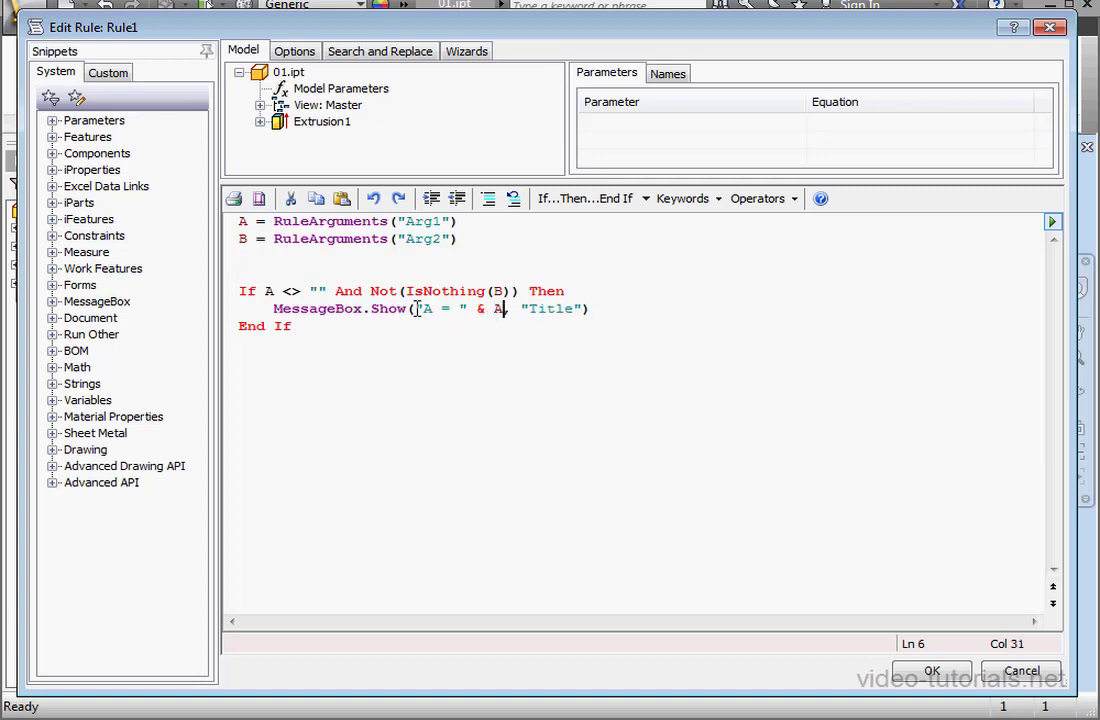
pyautogui.write('& vb')
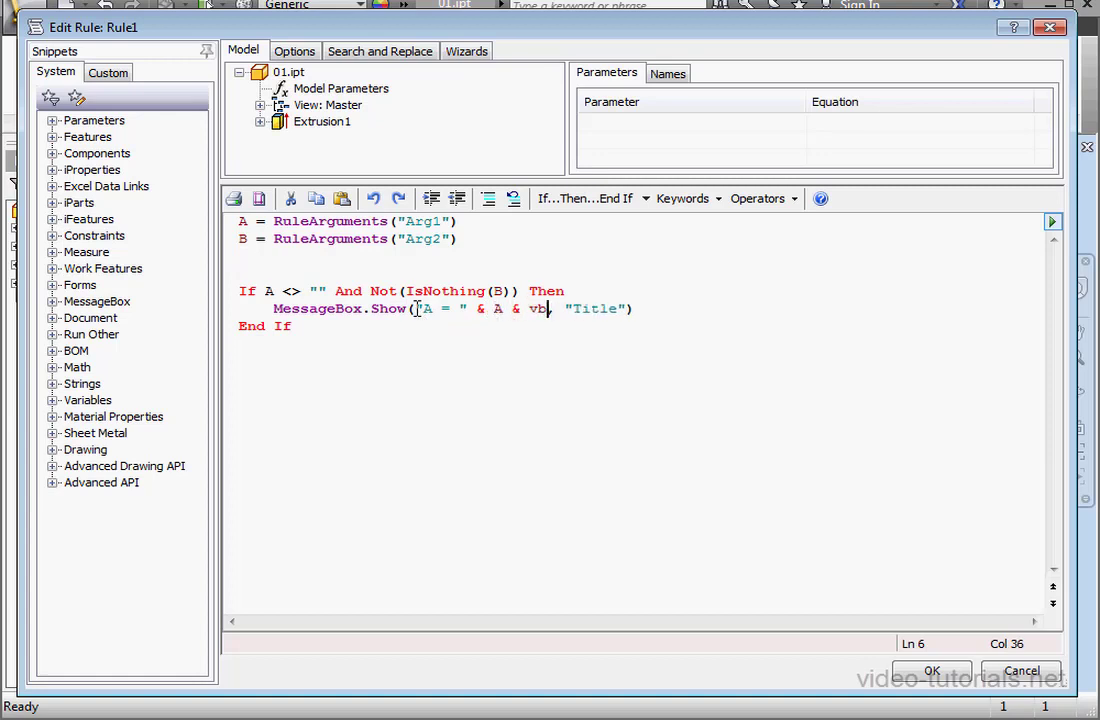
pyautogui.write('CrLf & "B =')
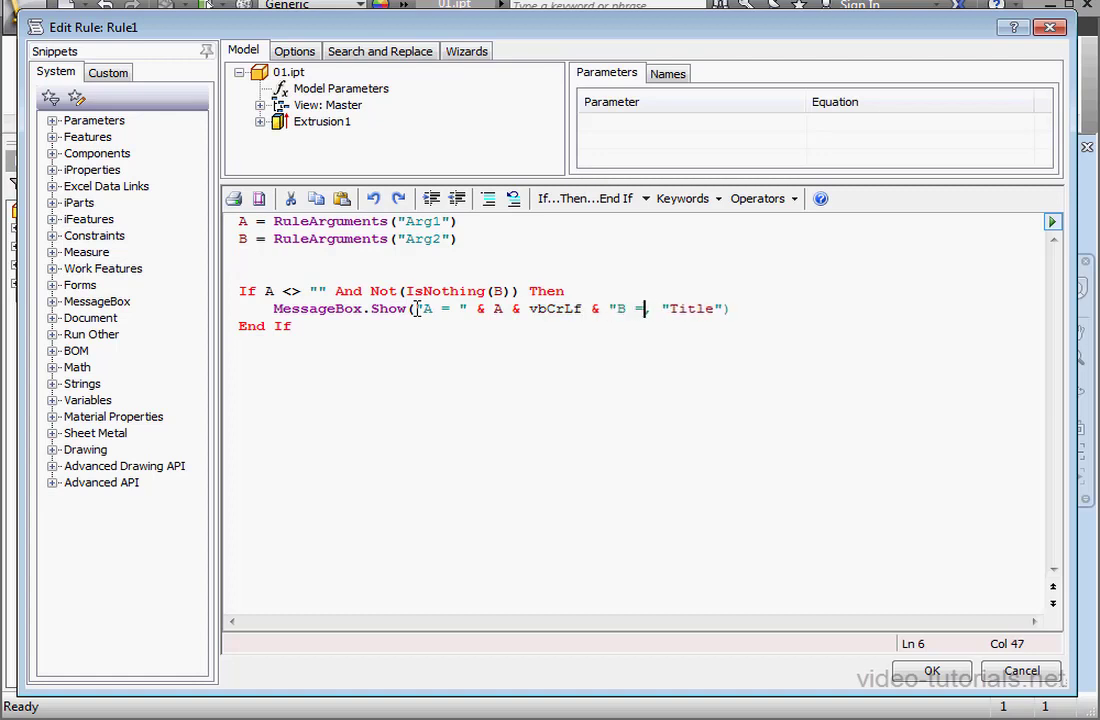
pyautogui.write('& B')
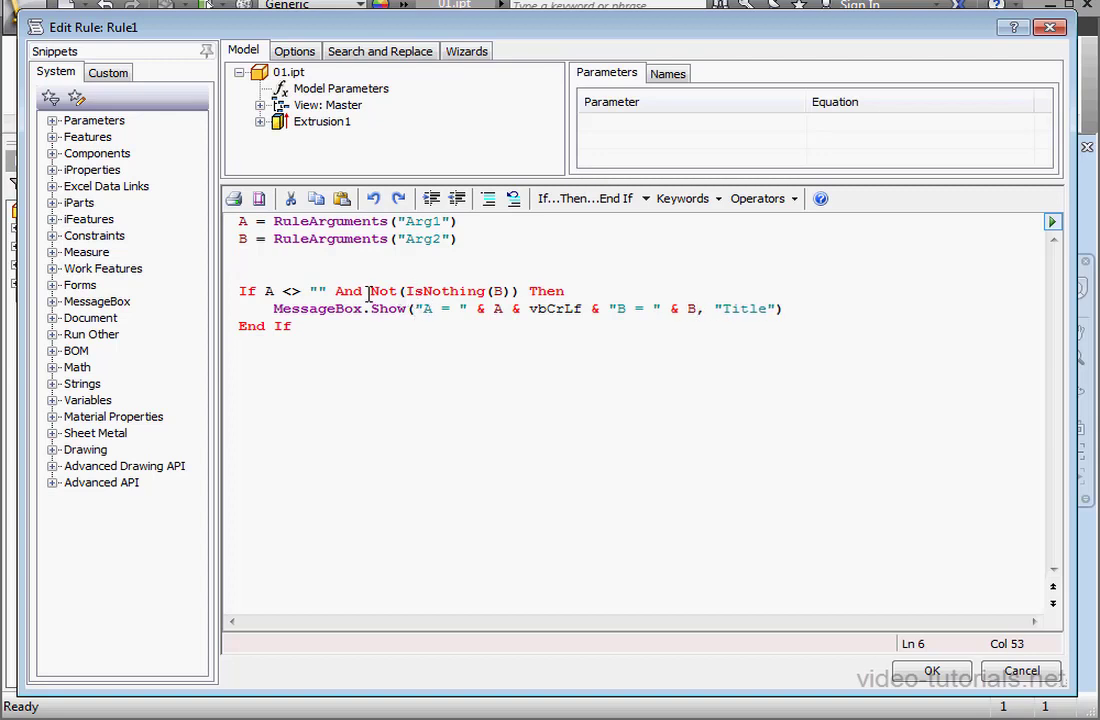
# - Review the If condition's A and IsNothing(B) checks, then save Rule1
pyautogui.doubleClick(268, 292)
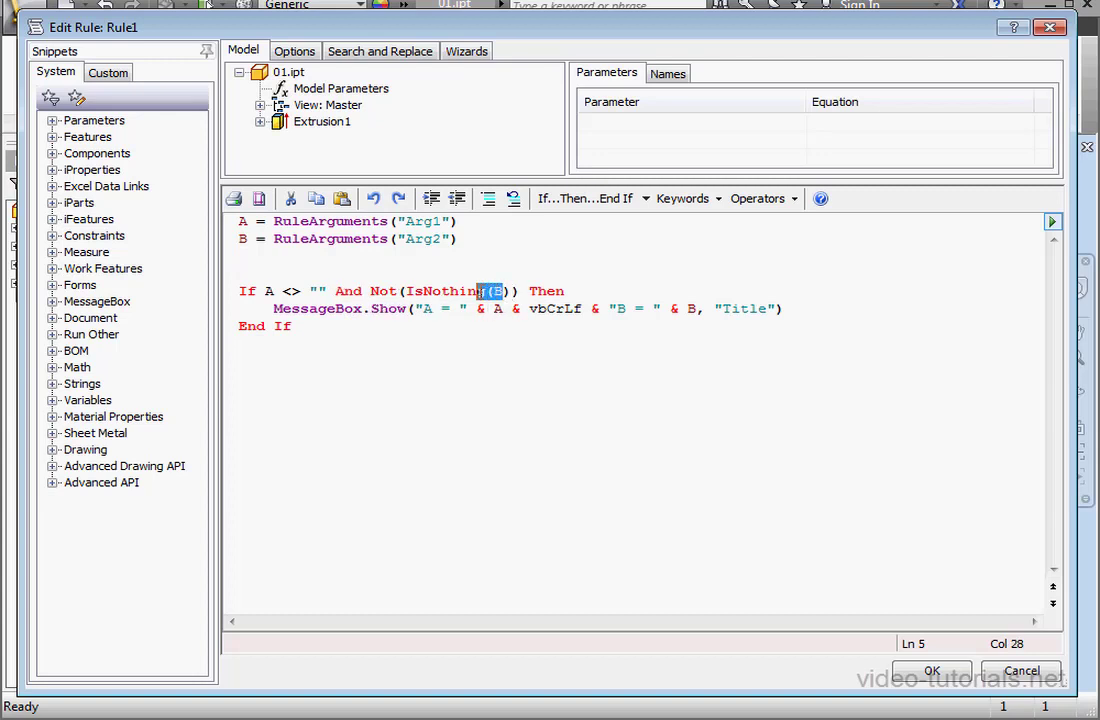
pyautogui.doubleClick(444, 292)
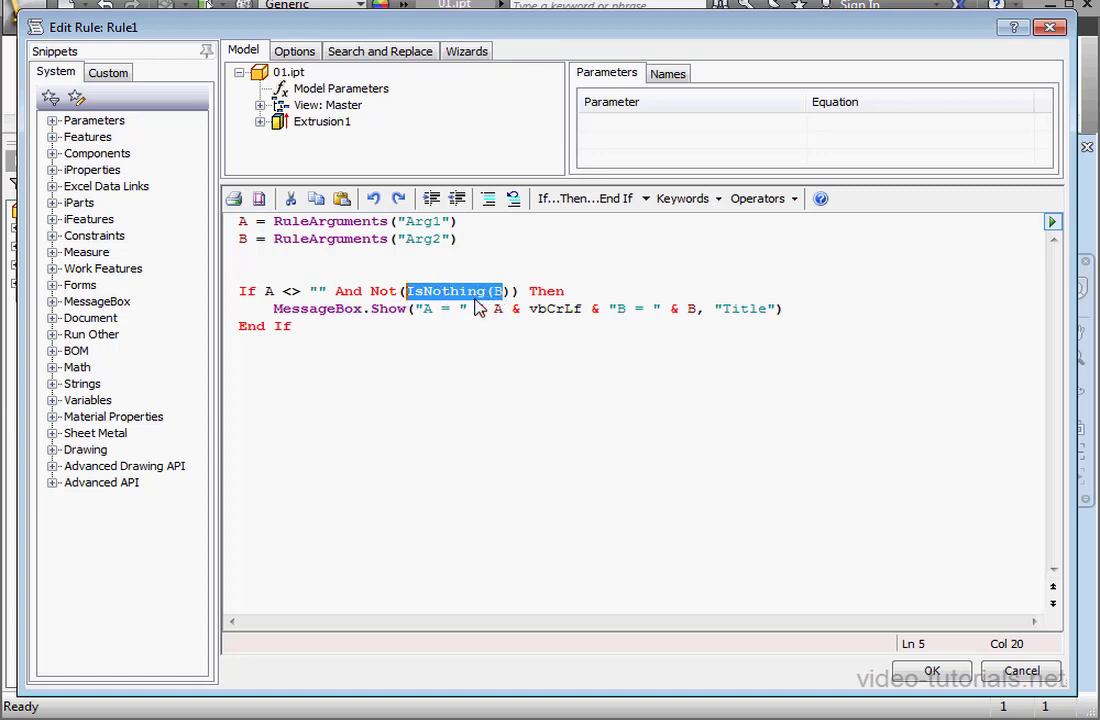
pyautogui.moveTo(480, 308)
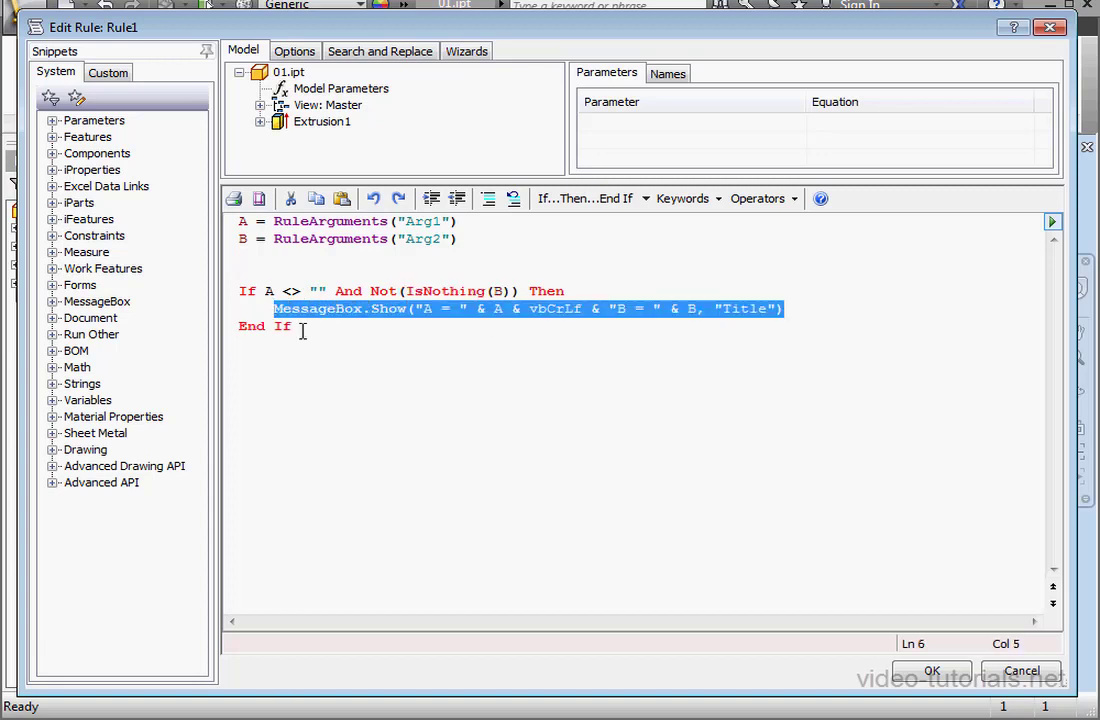
pyautogui.click(930, 670)
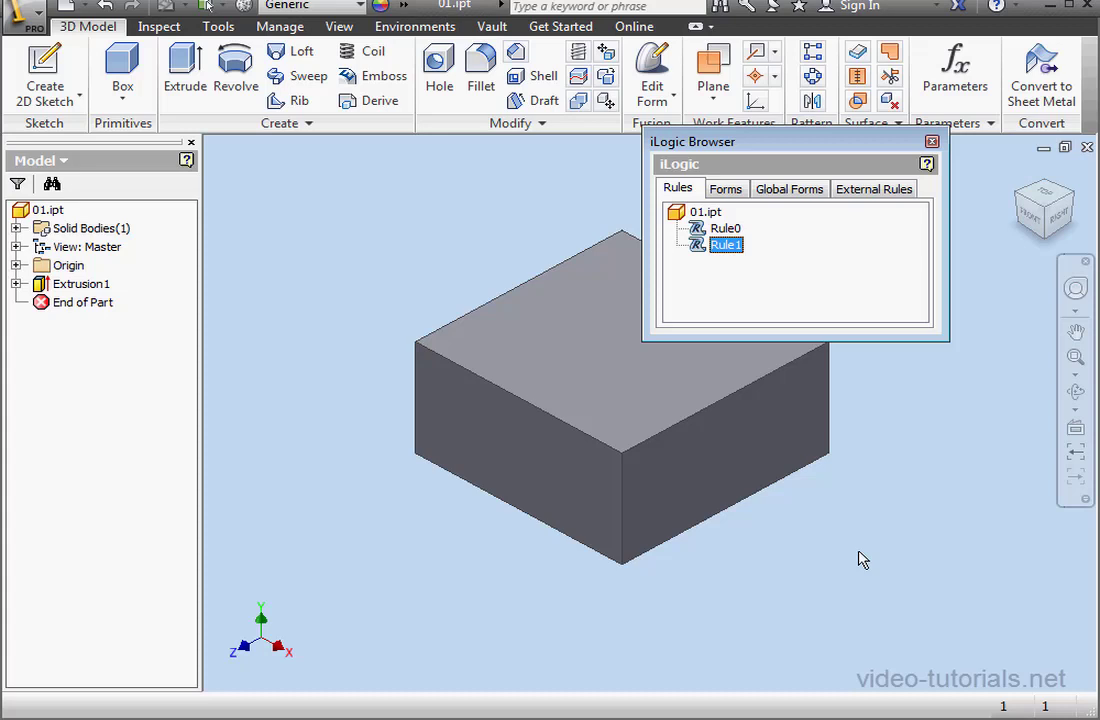
# - Run Rule0 to see A = Arg1Value and B = 5 reported, then reopen Rule1 for editing
pyautogui.rightClick(726, 228)
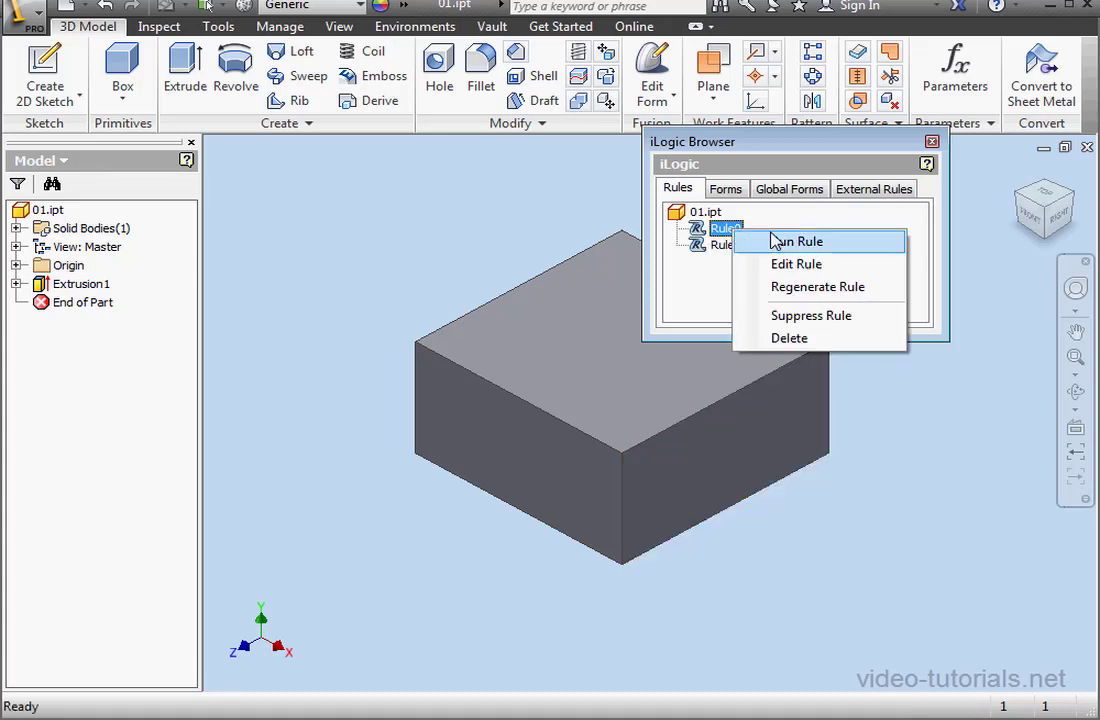
pyautogui.click(798, 240)
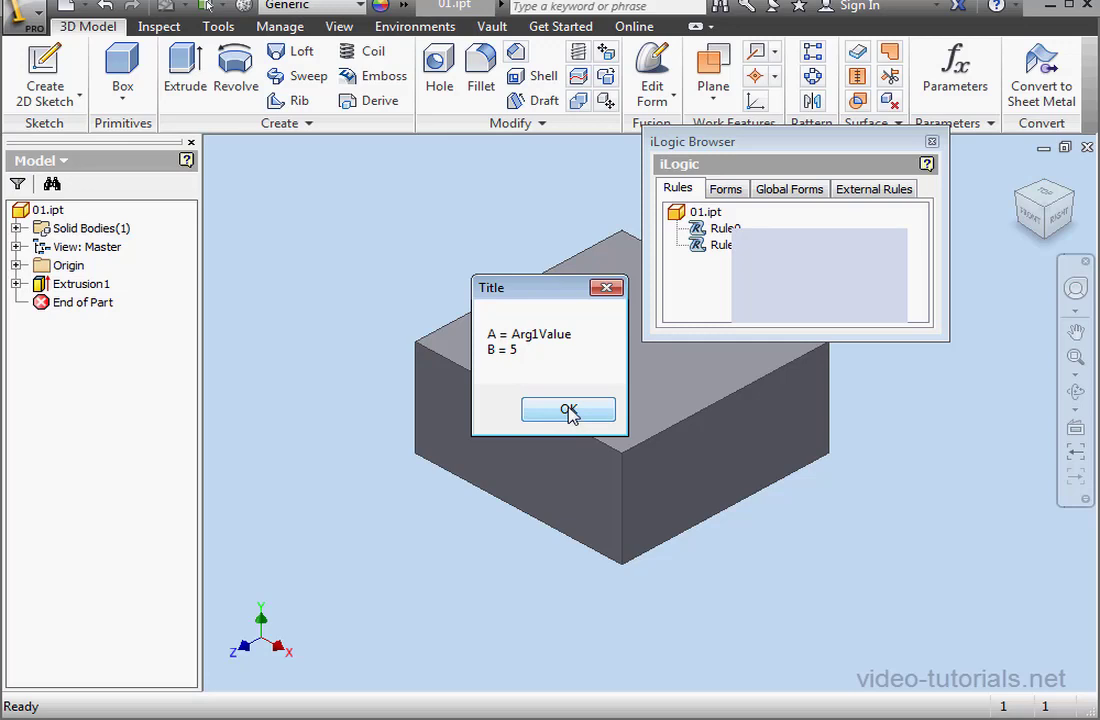
pyautogui.click(568, 410)
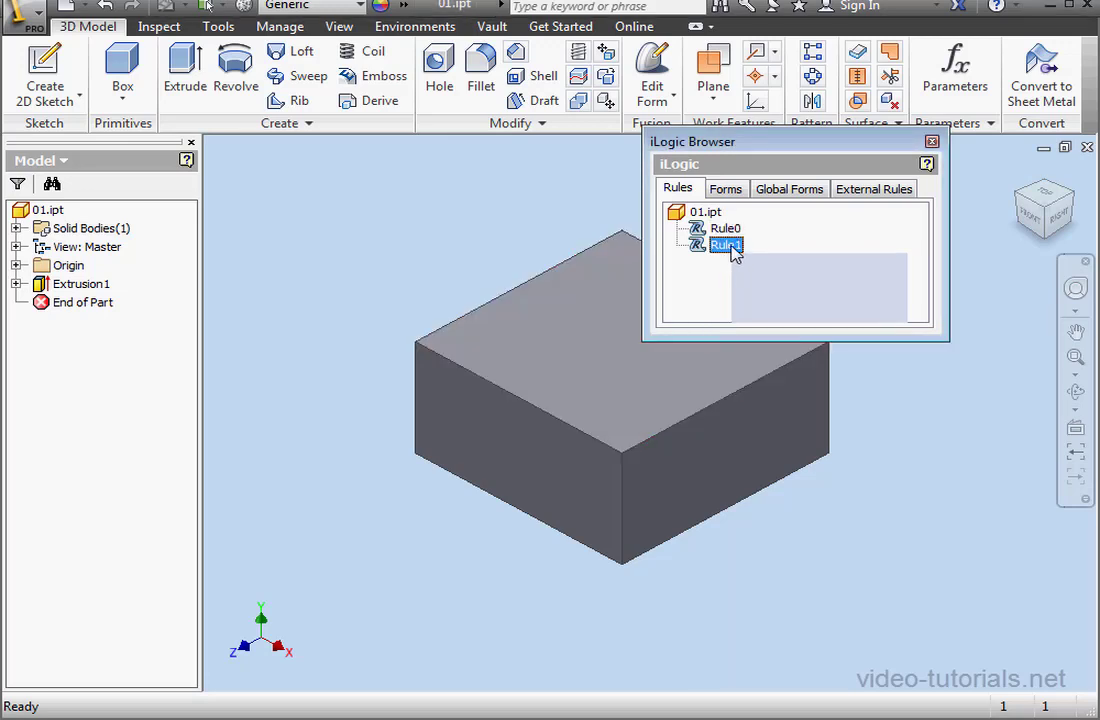
pyautogui.doubleClick(724, 244)
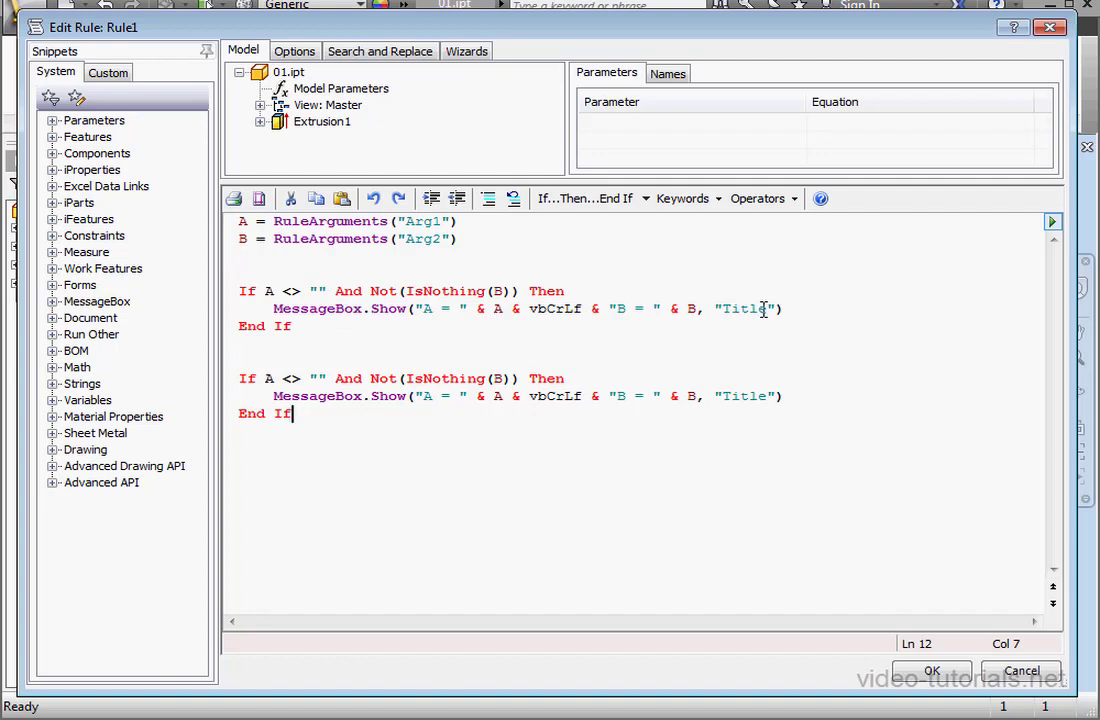
# - Replace the Title text of the two MessageBox.Show lines with MsgBox 1 and MsgBox 2
pyautogui.doubleClick(744, 308)
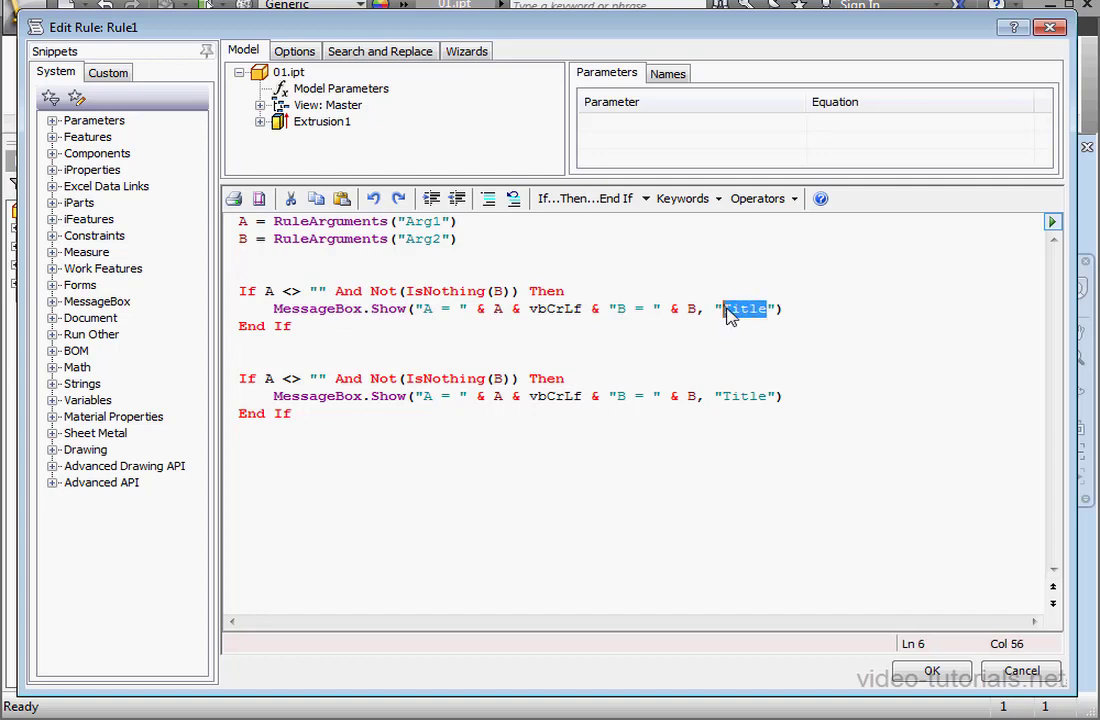
pyautogui.write('MsgB')
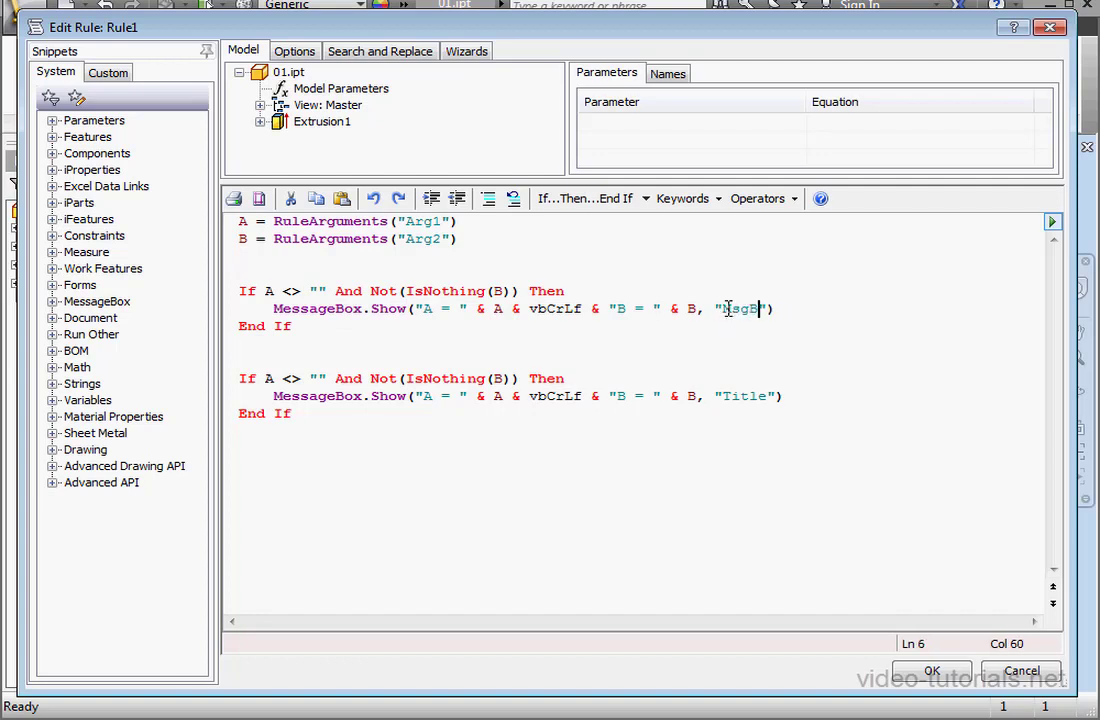
pyautogui.write('1')
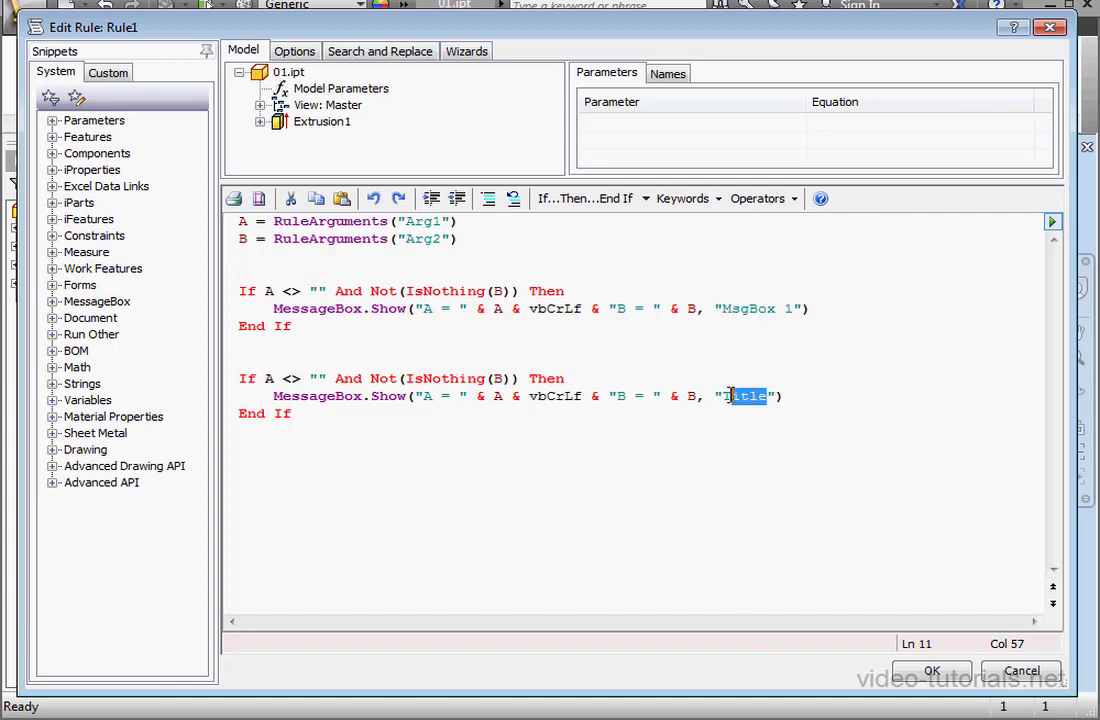
pyautogui.write('MsgBox 1')
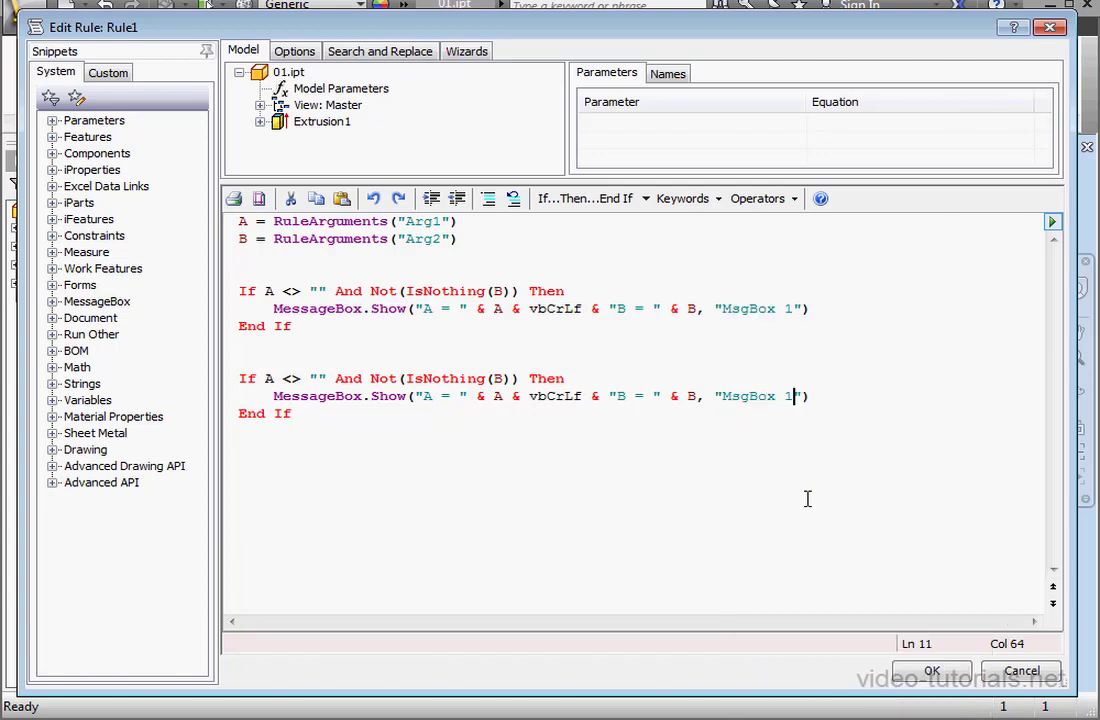
pyautogui.write('2')
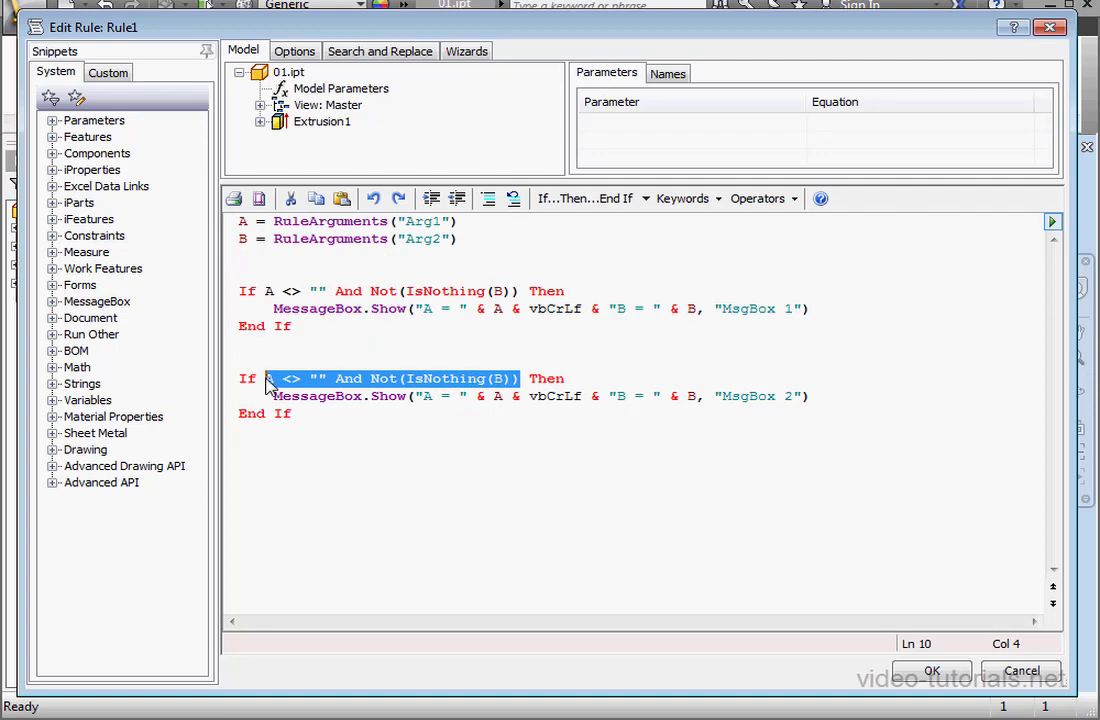
# - Rewrite the second If condition as RuleArguments.Exists("Arg1") And IsNumeric(B)
pyautogui.write('RuleArguments("Arg1") Then')
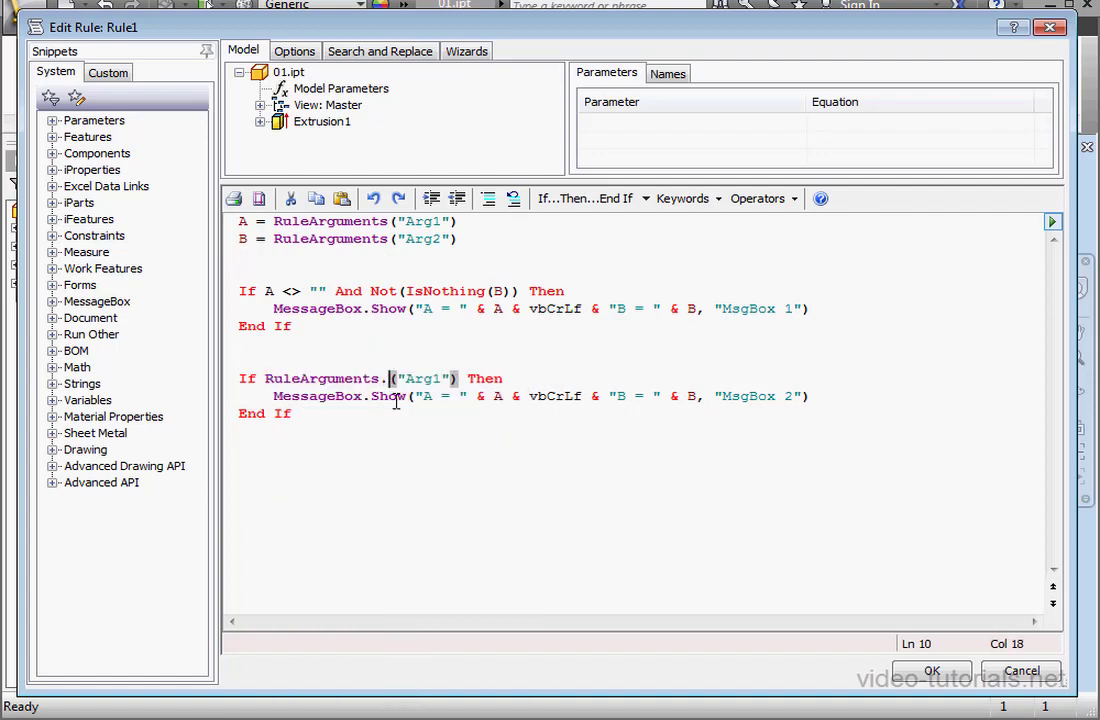
pyautogui.write('Exists')
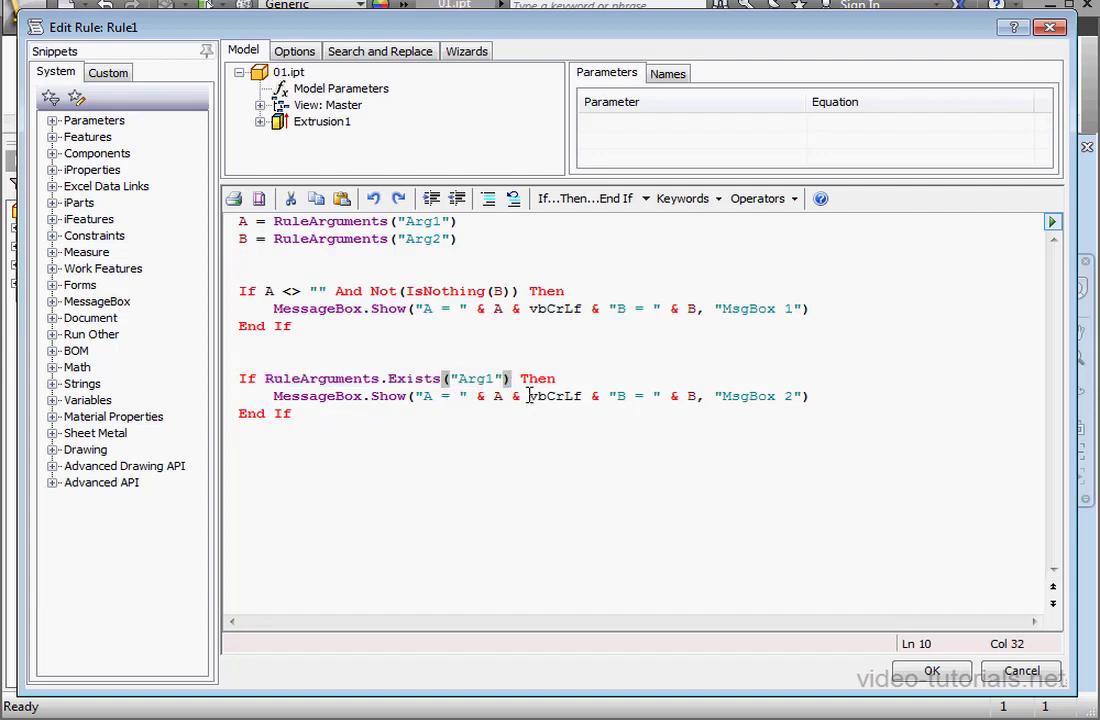
pyautogui.write('And')
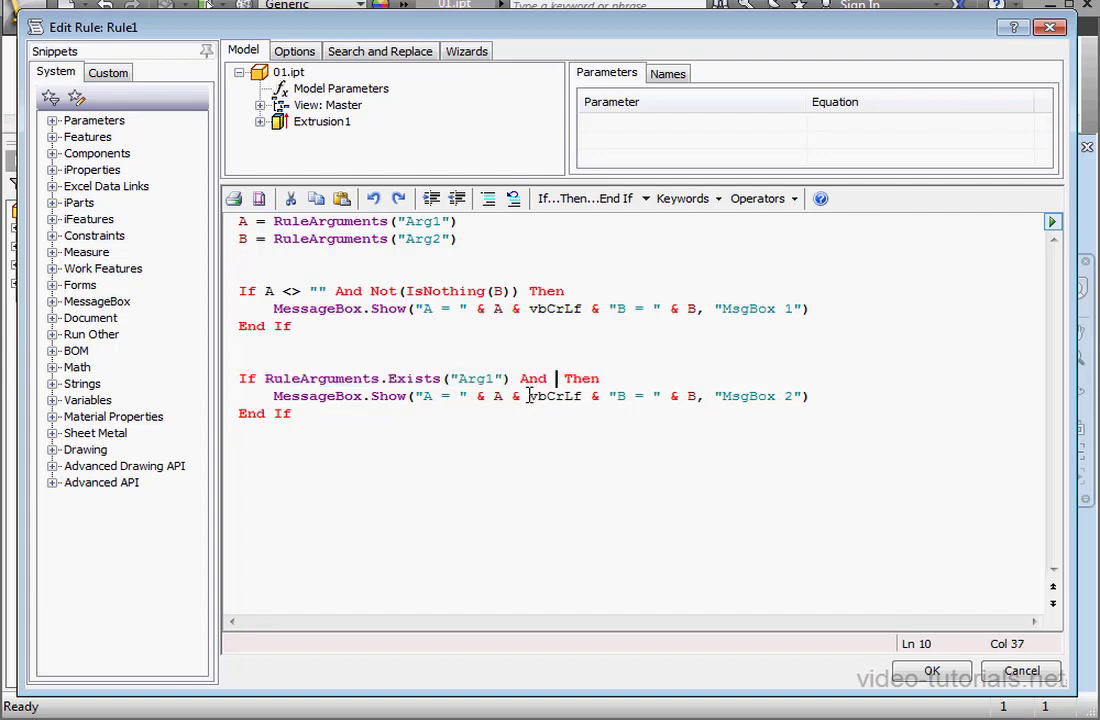
pyautogui.write('IsNumeric(')
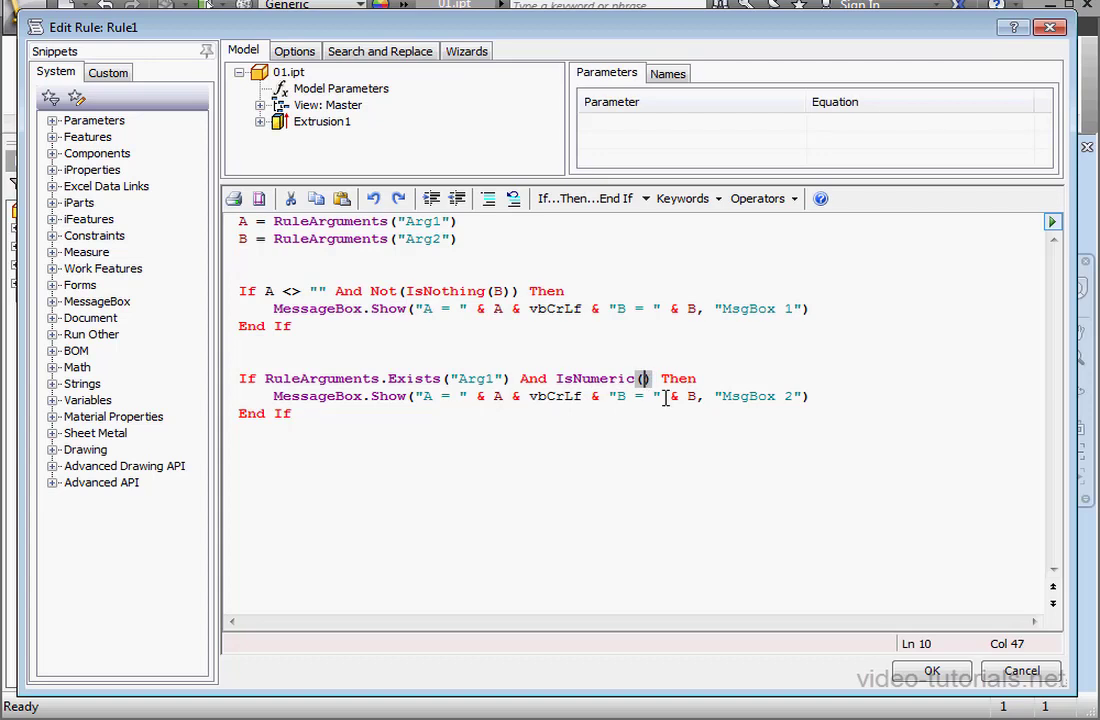
pyautogui.write('B')
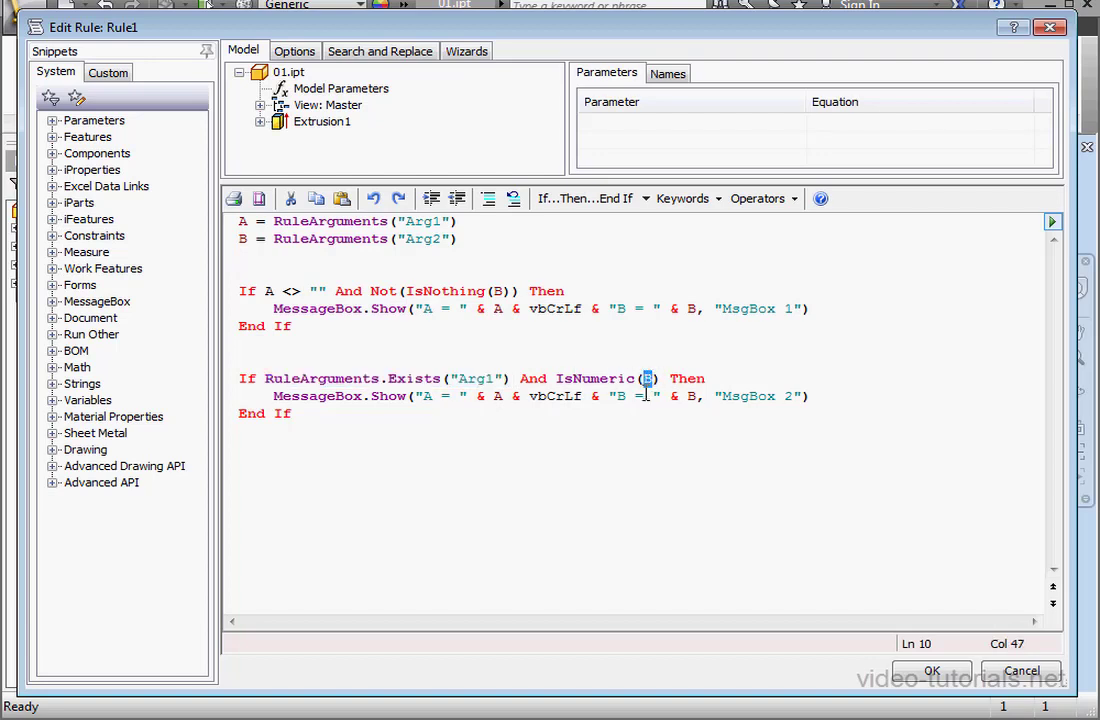
pyautogui.moveTo(630, 372)
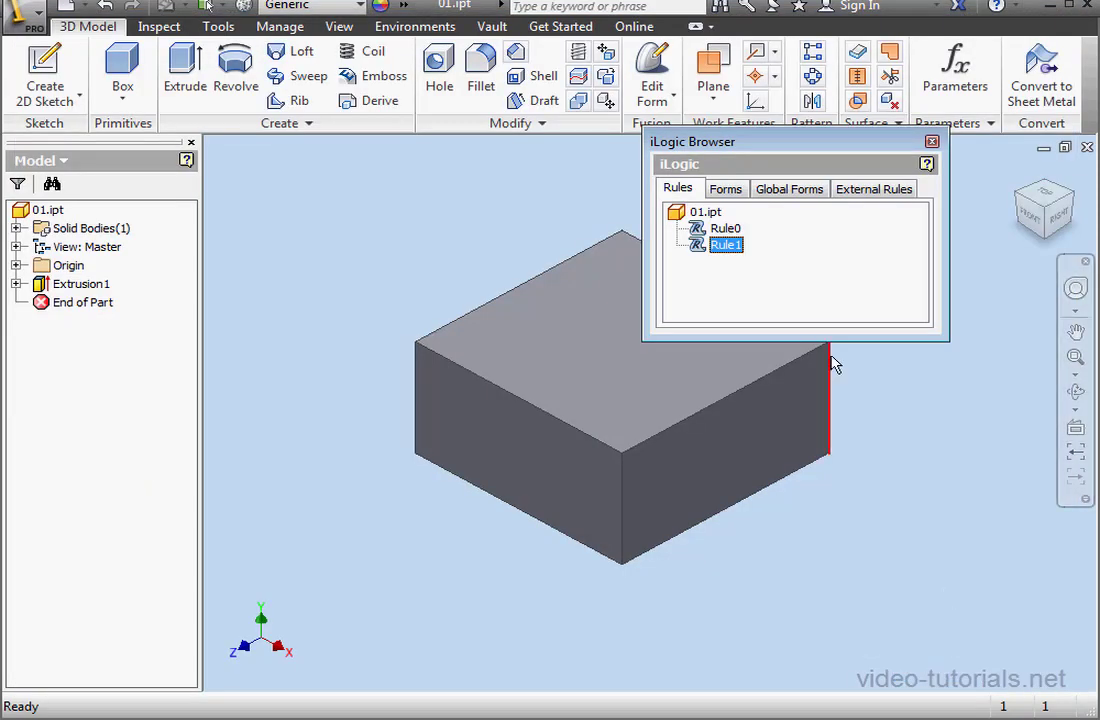
pyautogui.doubleClick(726, 244)
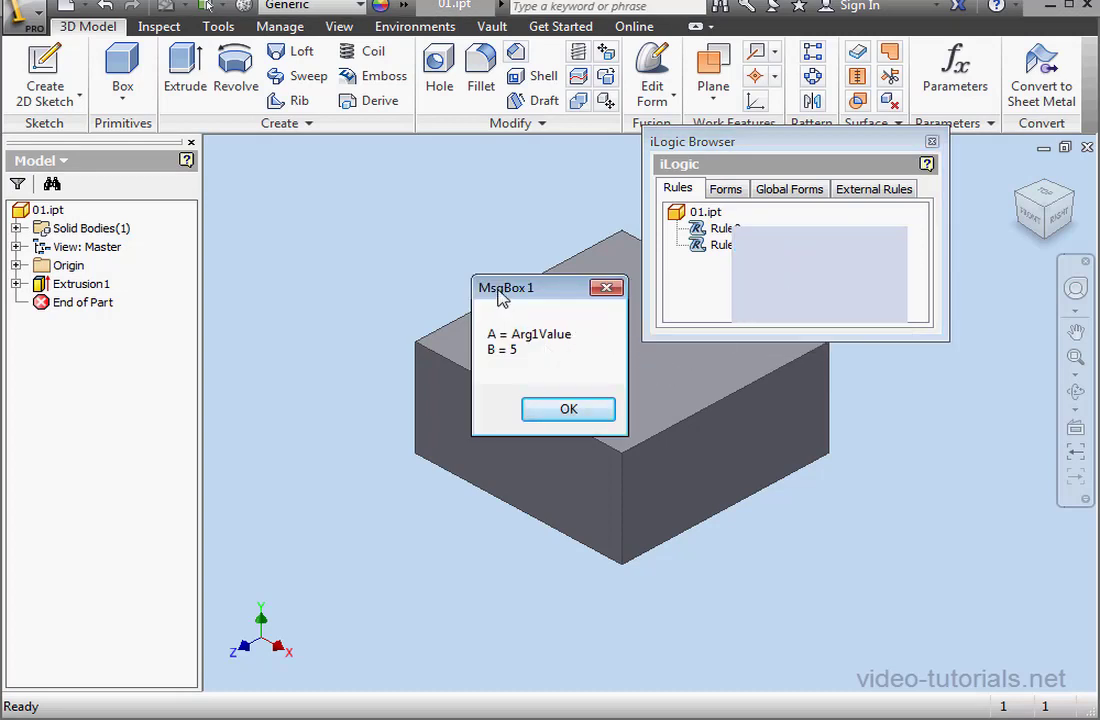
pyautogui.click(568, 408)
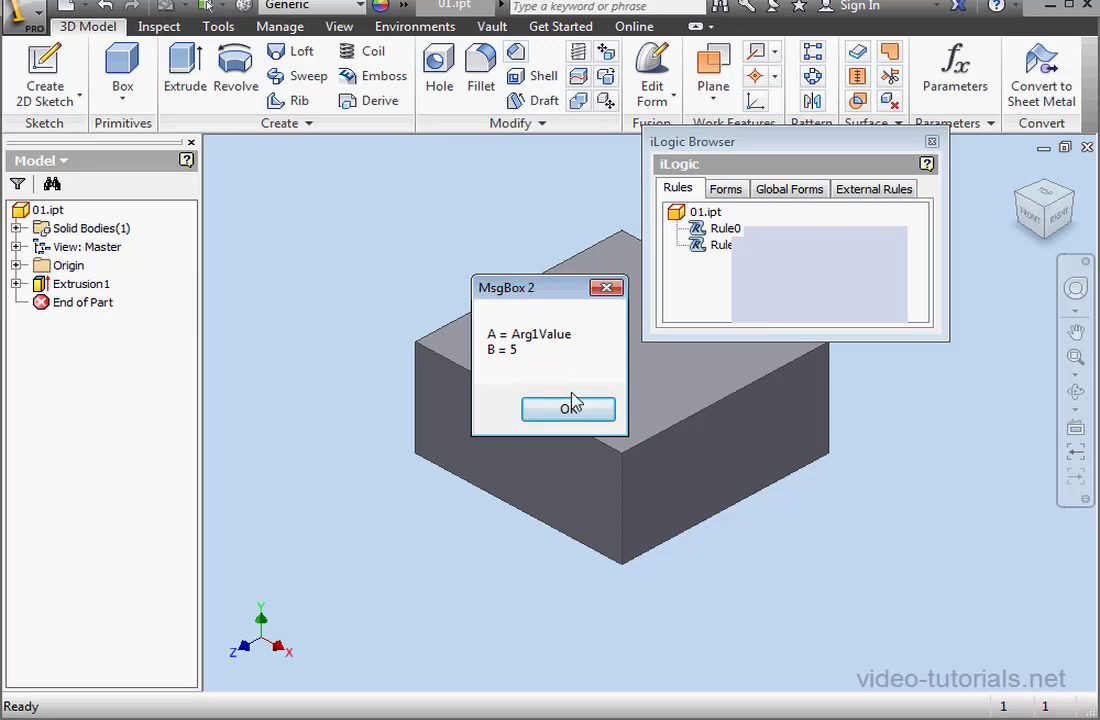
pyautogui.click(568, 408)
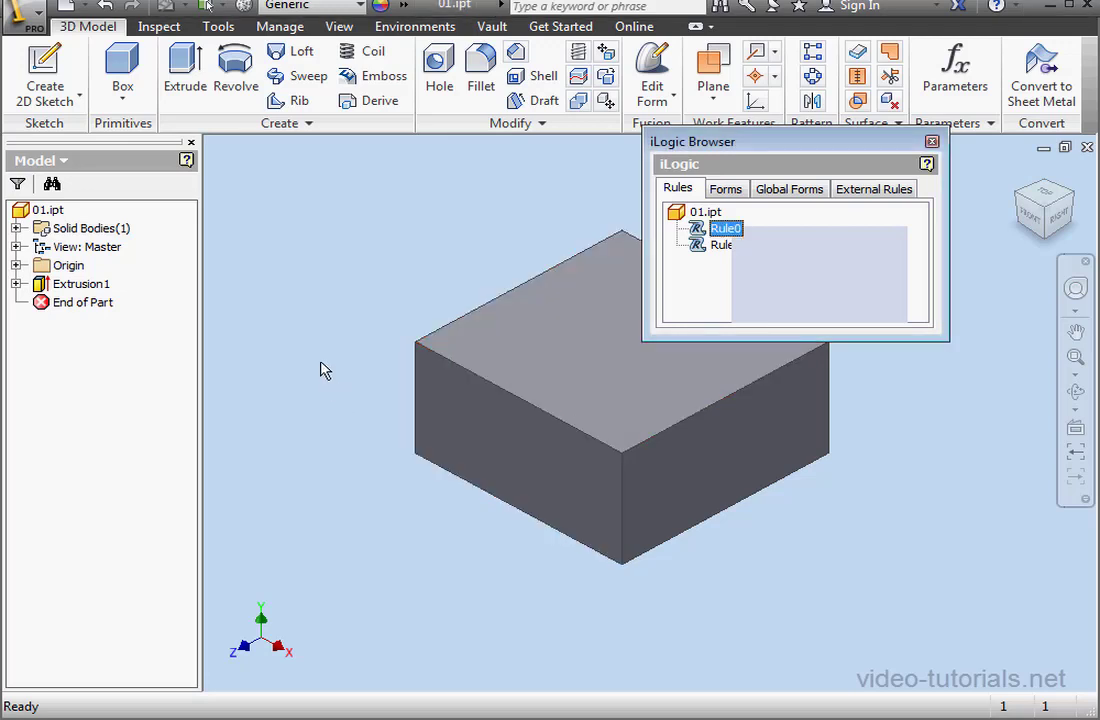